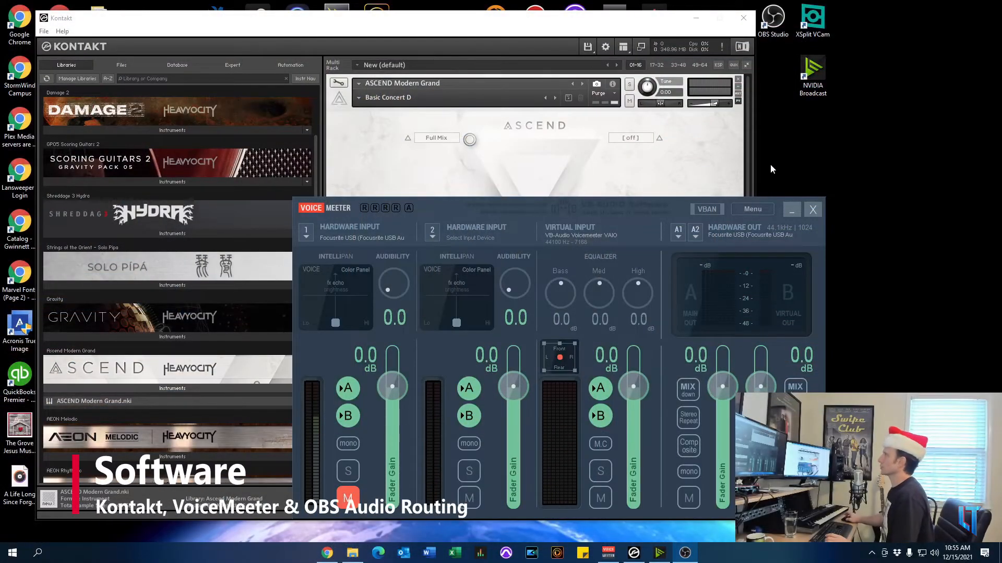
{"action": "mouse_move", "coordinate": [561, 222]}
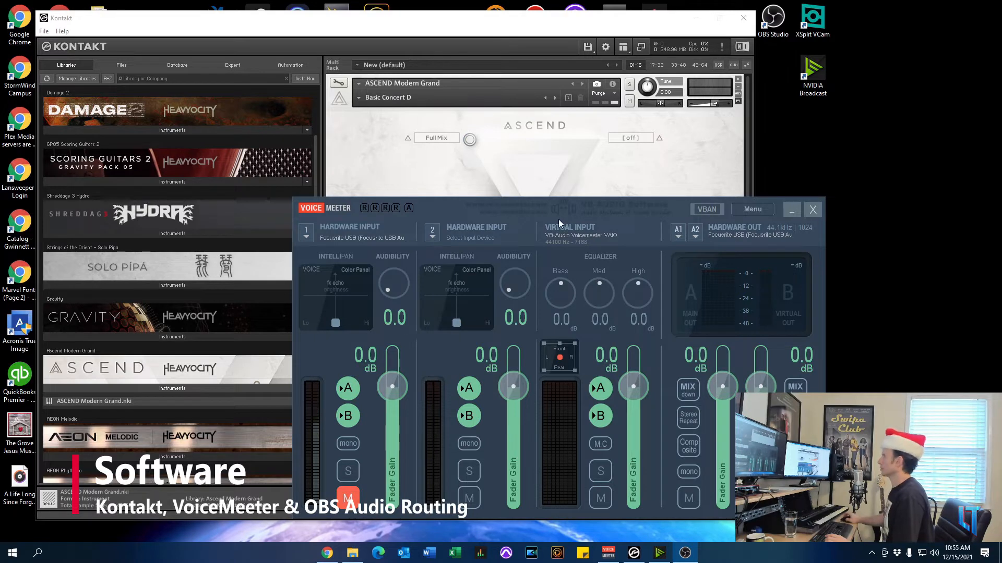
{"action": "mouse_move", "coordinate": [557, 229]}
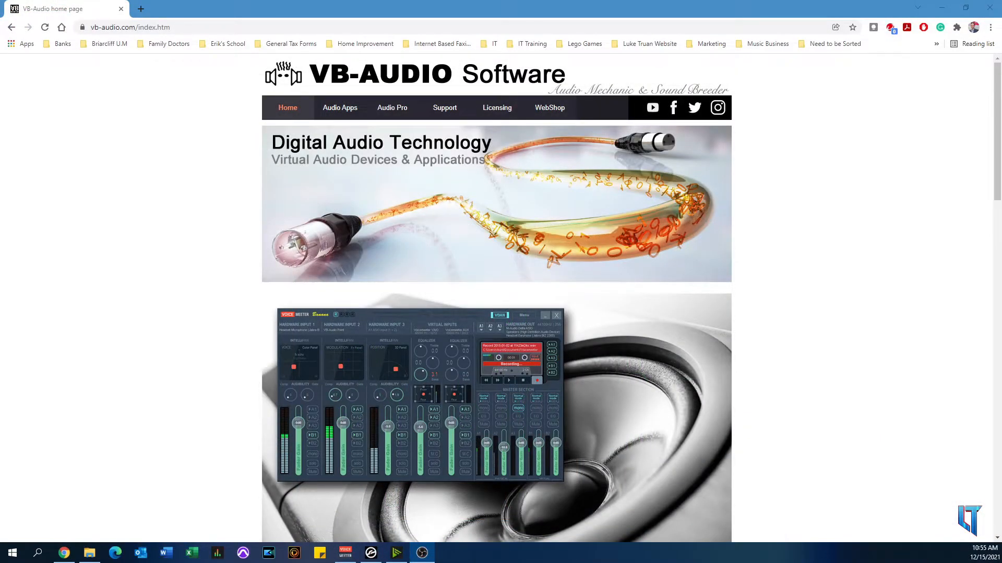
{"action": "mouse_move", "coordinate": [449, 220]}
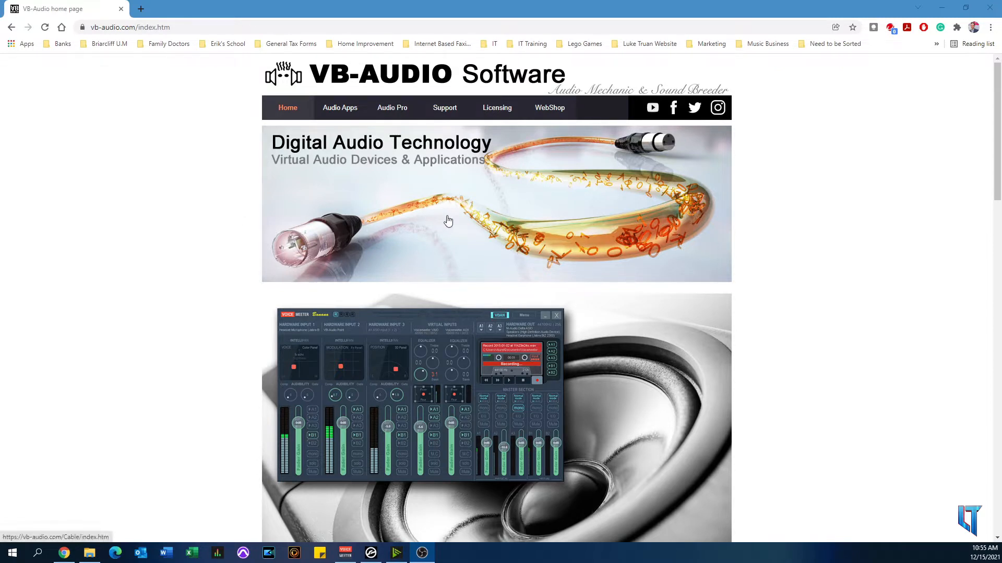
{"action": "mouse_move", "coordinate": [447, 222]}
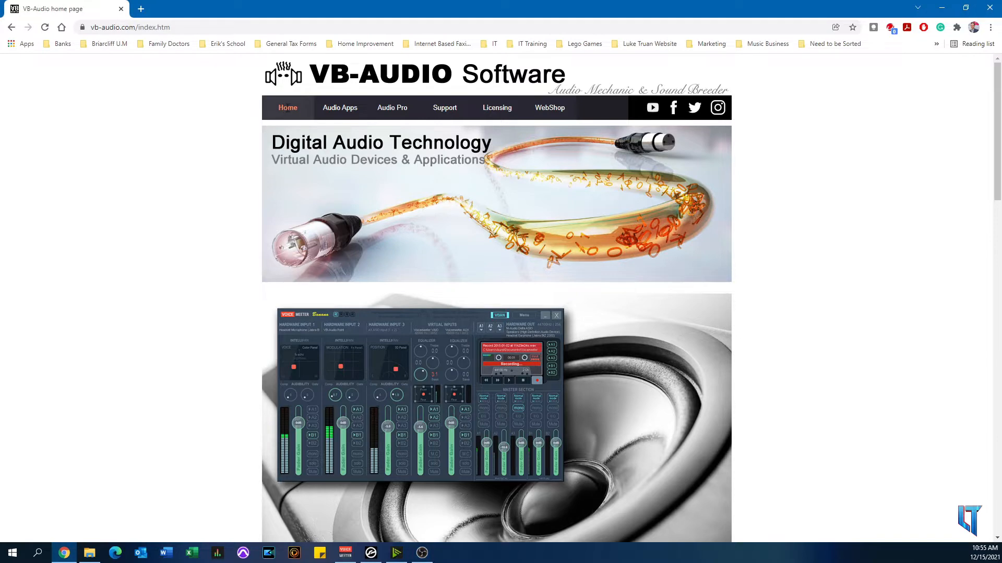
{"action": "mouse_move", "coordinate": [372, 118]}
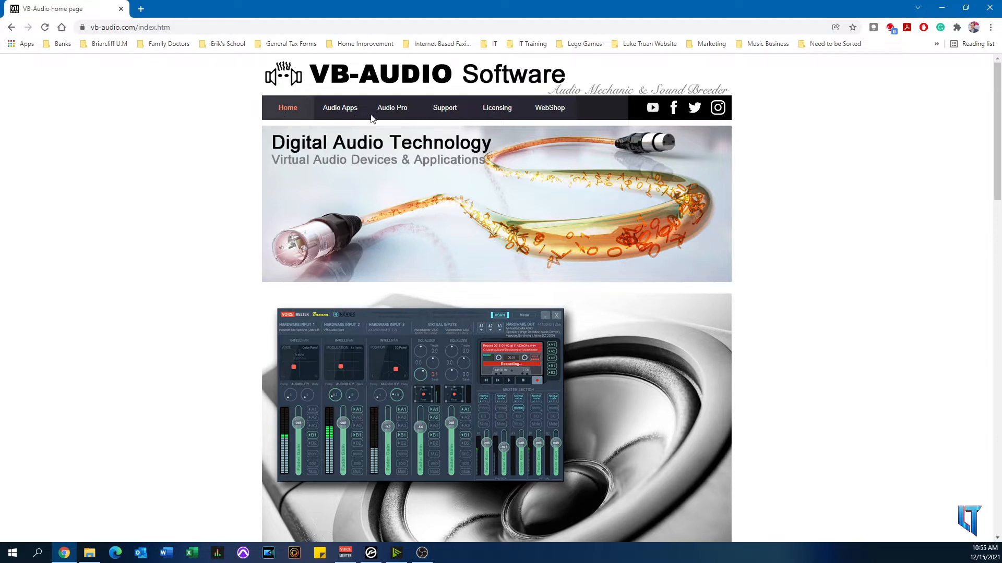
Step: Go to Audio Apps, open the Voicemeeter page, and scroll to its Download/Install buttons
{"action": "scroll", "scroll_direction": "down", "scroll_amount": 3}
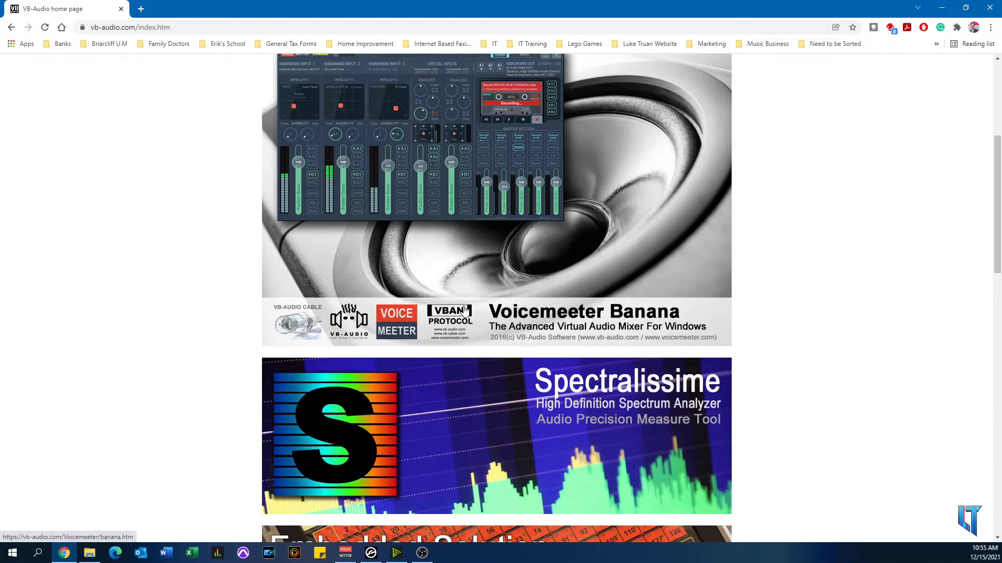
{"action": "scroll", "scroll_direction": "up", "scroll_amount": 3}
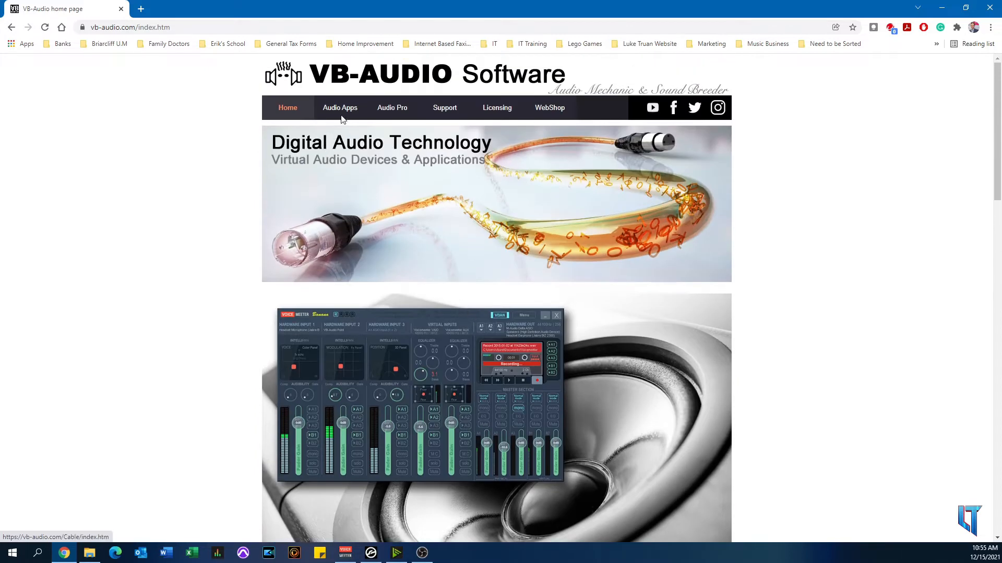
{"action": "left_click", "coordinate": [339, 108]}
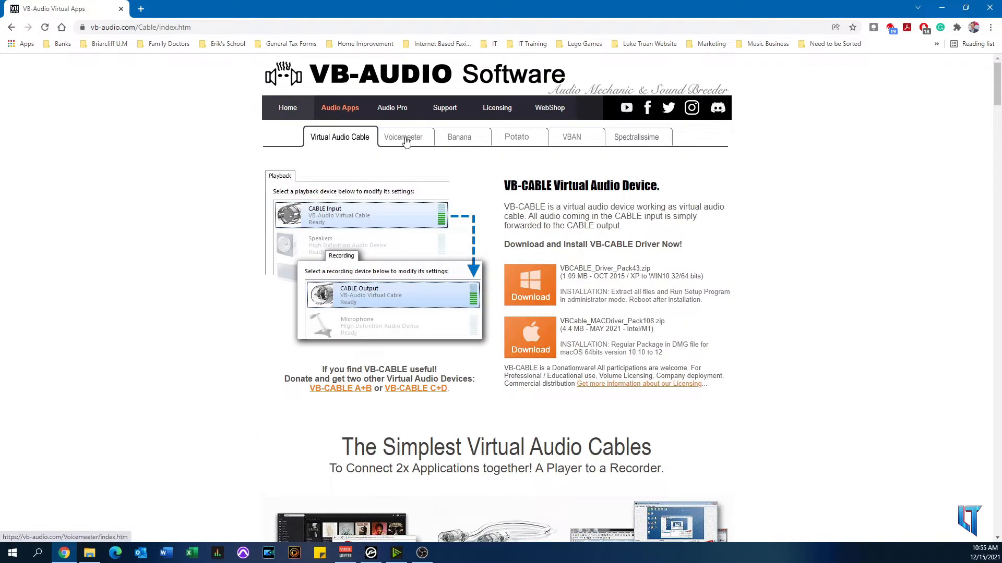
{"action": "left_click", "coordinate": [402, 137]}
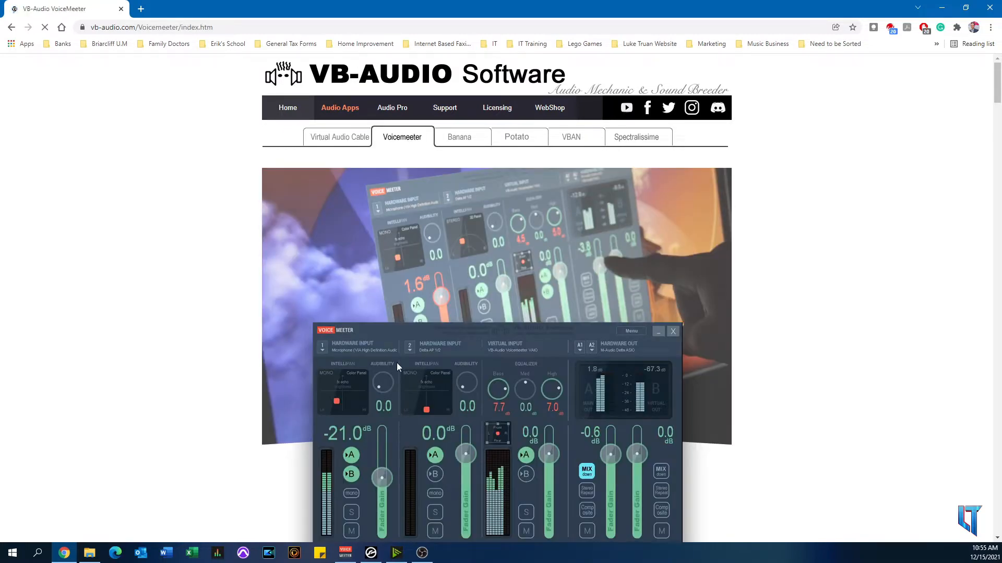
{"action": "scroll", "scroll_direction": "down", "scroll_amount": 3}
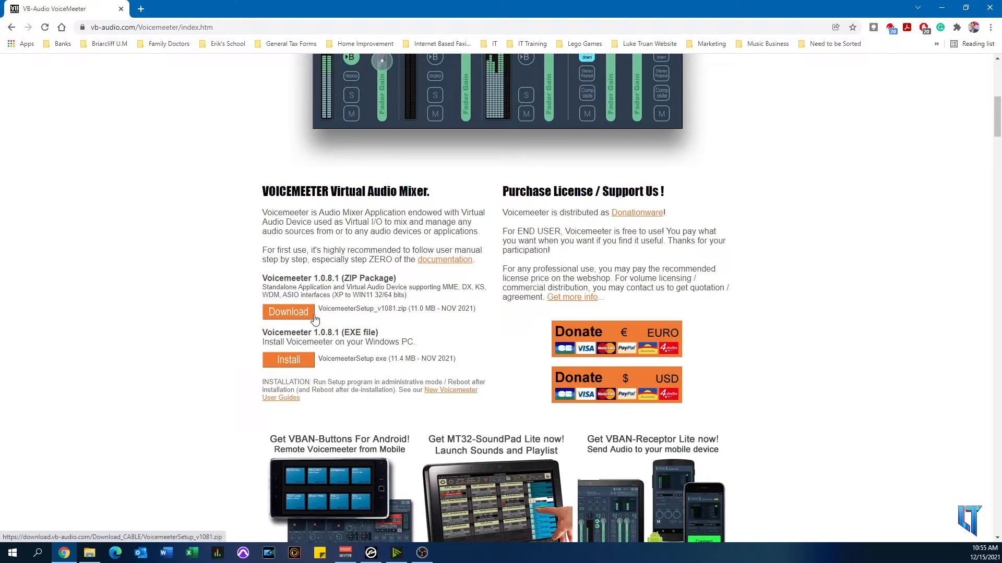
{"action": "mouse_move", "coordinate": [316, 384]}
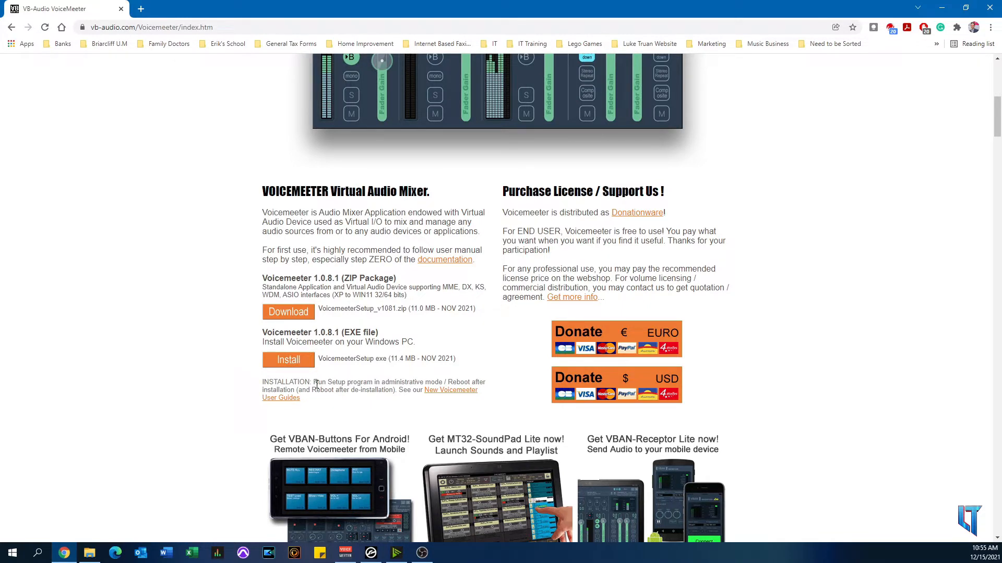
{"action": "mouse_move", "coordinate": [288, 359]}
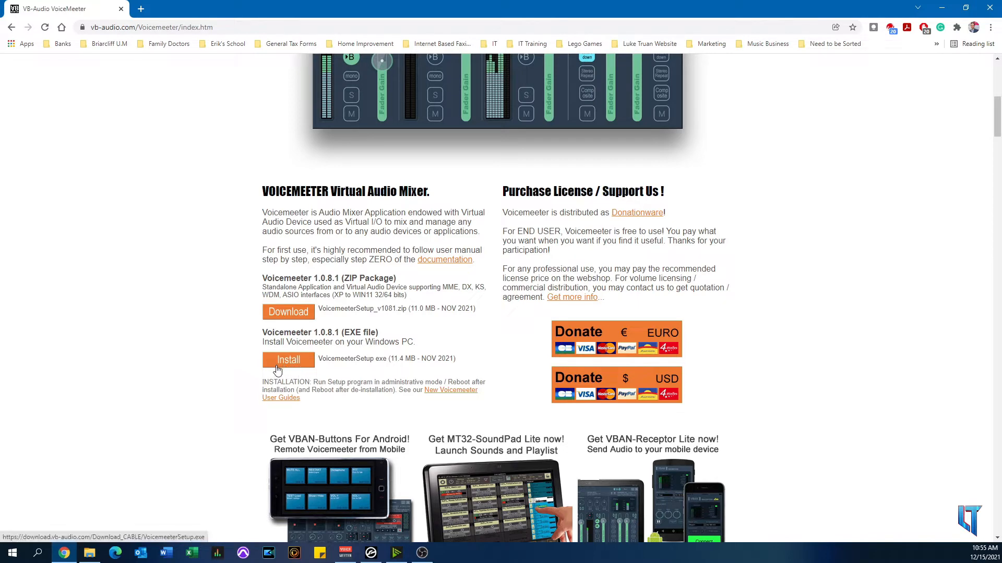
{"action": "mouse_move", "coordinate": [476, 356]}
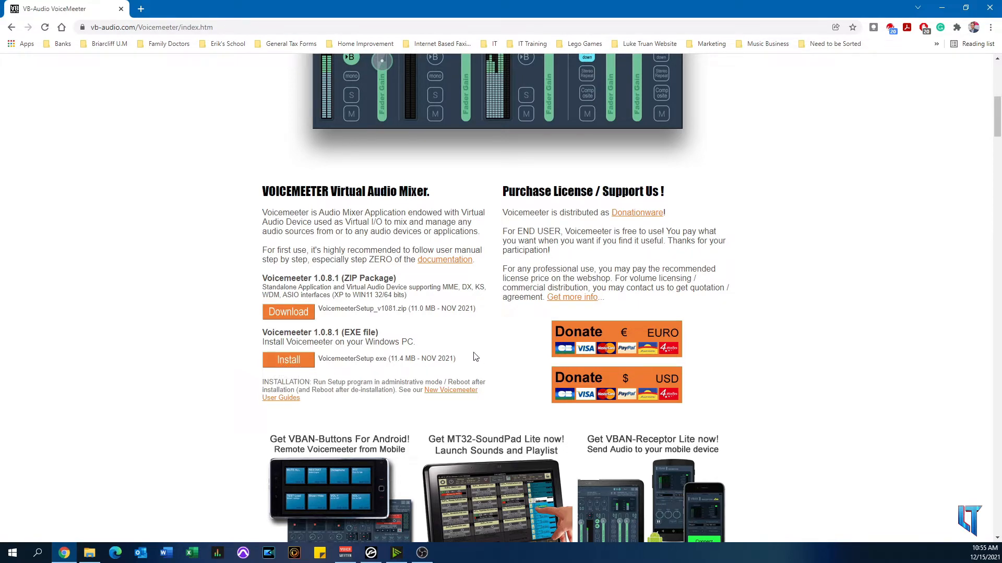
{"action": "mouse_move", "coordinate": [386, 308]}
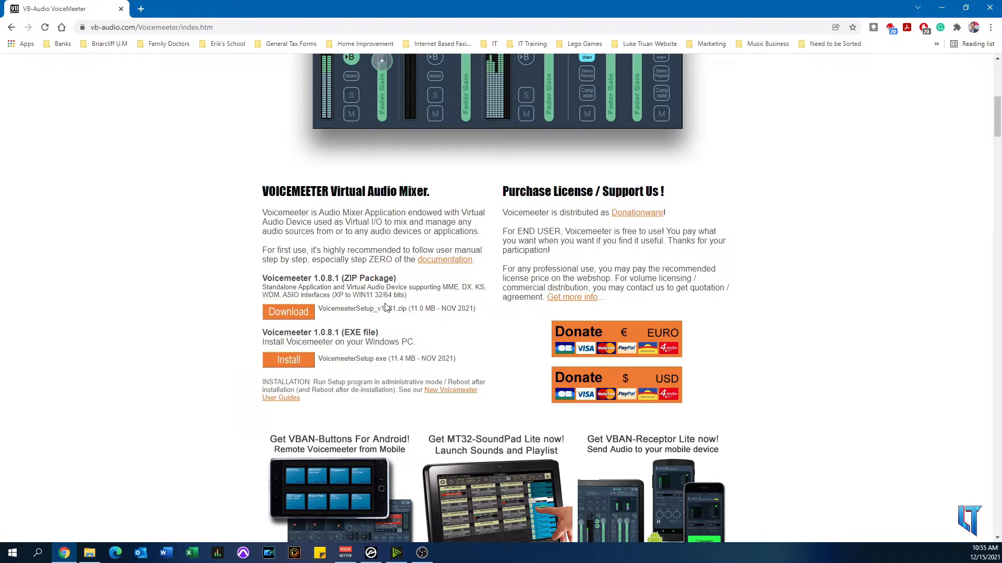
{"action": "mouse_move", "coordinate": [452, 350]}
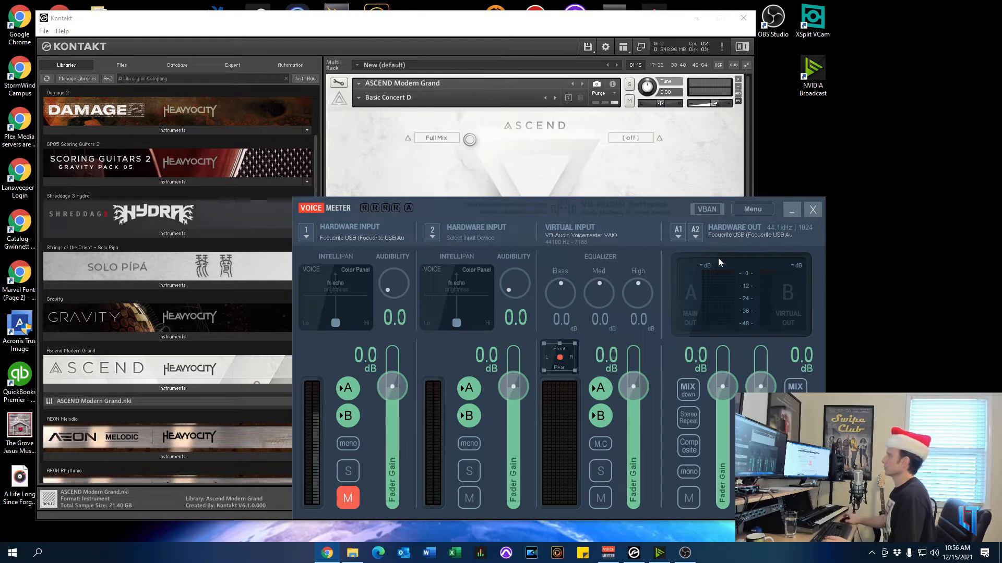
{"action": "mouse_move", "coordinate": [717, 269]}
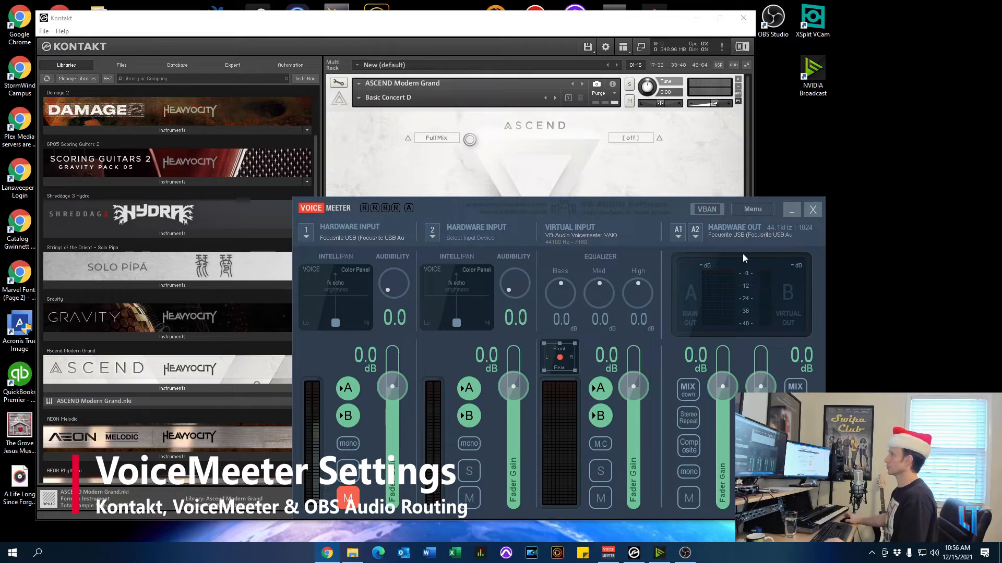
{"action": "mouse_move", "coordinate": [576, 219]}
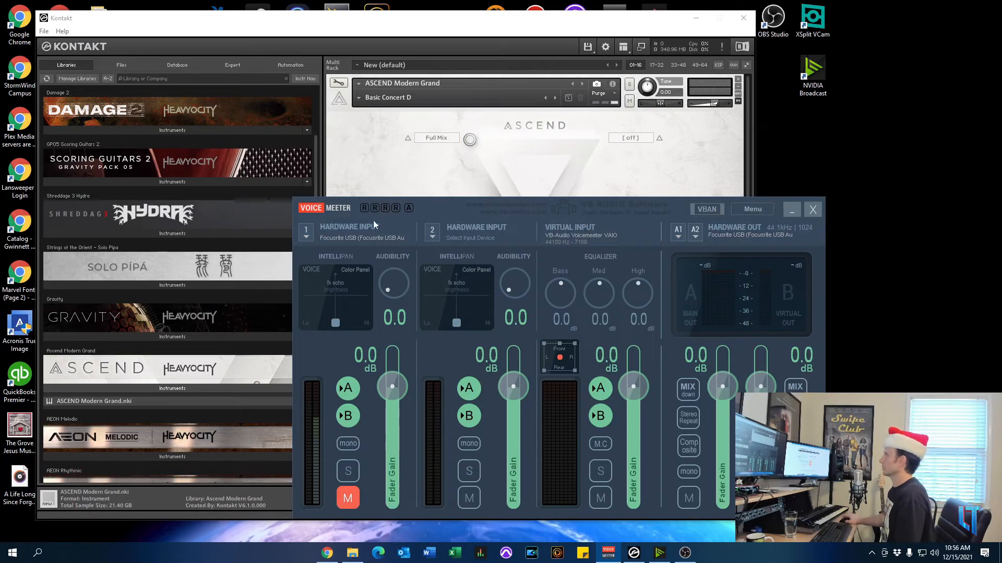
{"action": "left_click", "coordinate": [350, 231]}
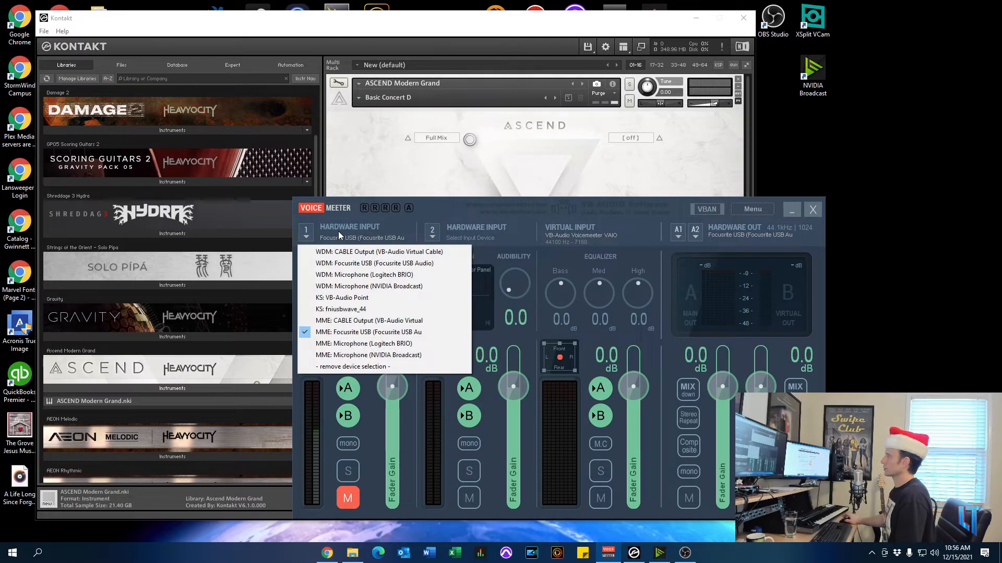
{"action": "mouse_move", "coordinate": [364, 343]}
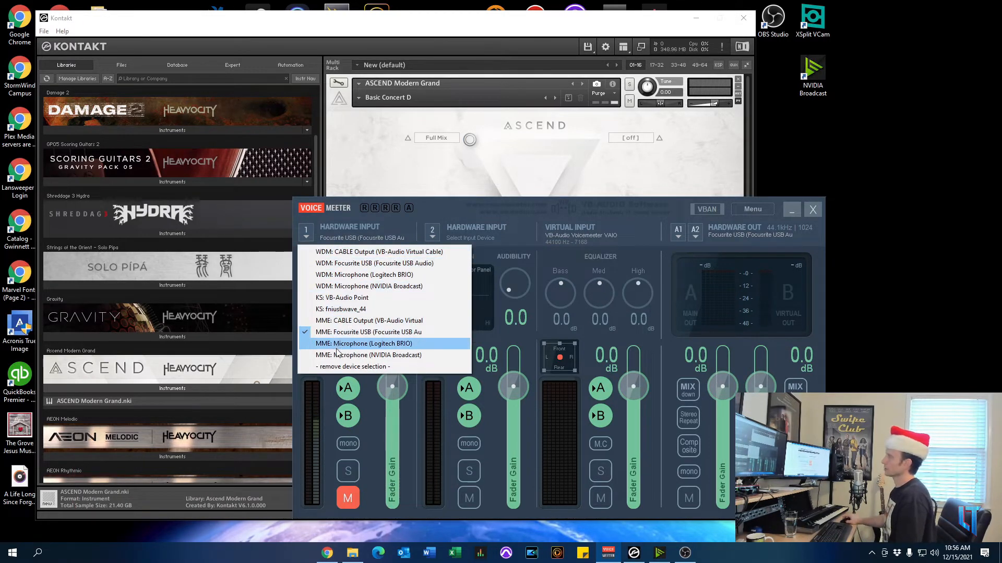
{"action": "mouse_move", "coordinate": [368, 332]}
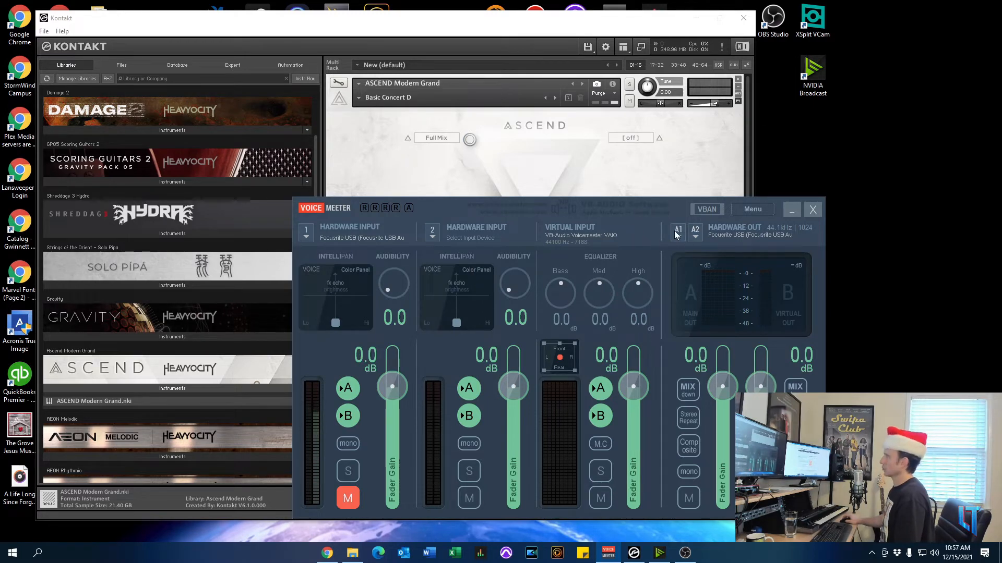
{"action": "left_click", "coordinate": [677, 230]}
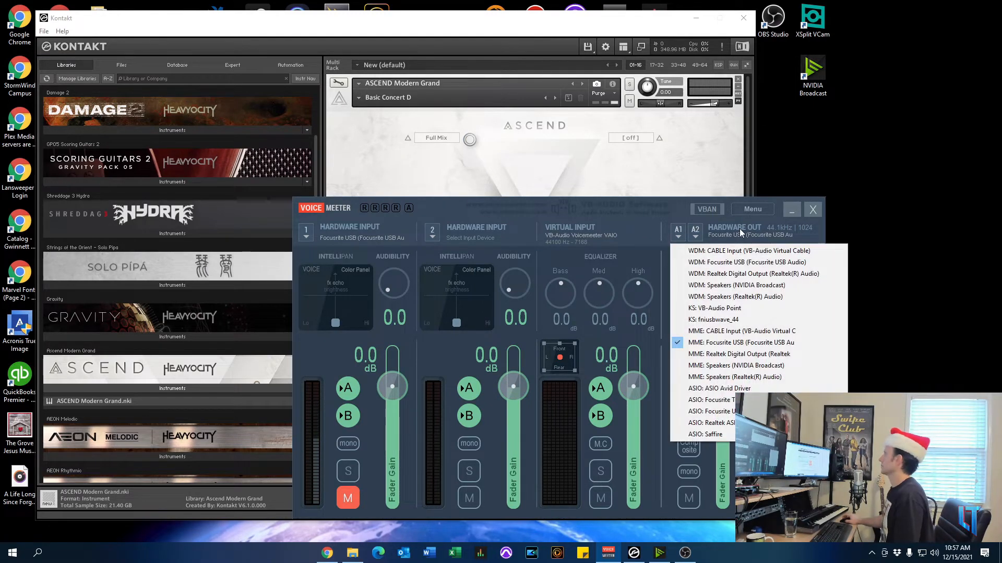
{"action": "mouse_move", "coordinate": [736, 343]}
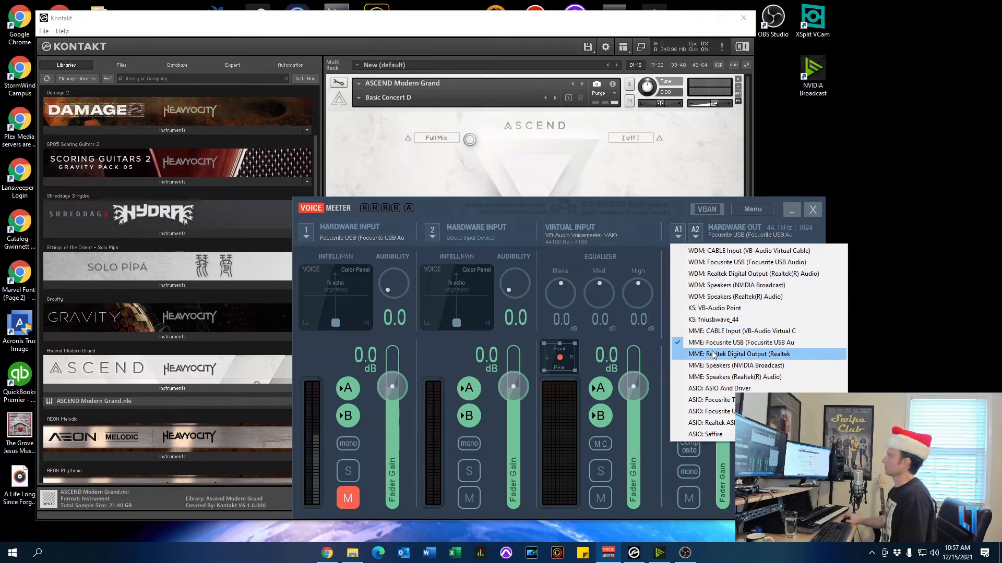
{"action": "mouse_move", "coordinate": [715, 365]}
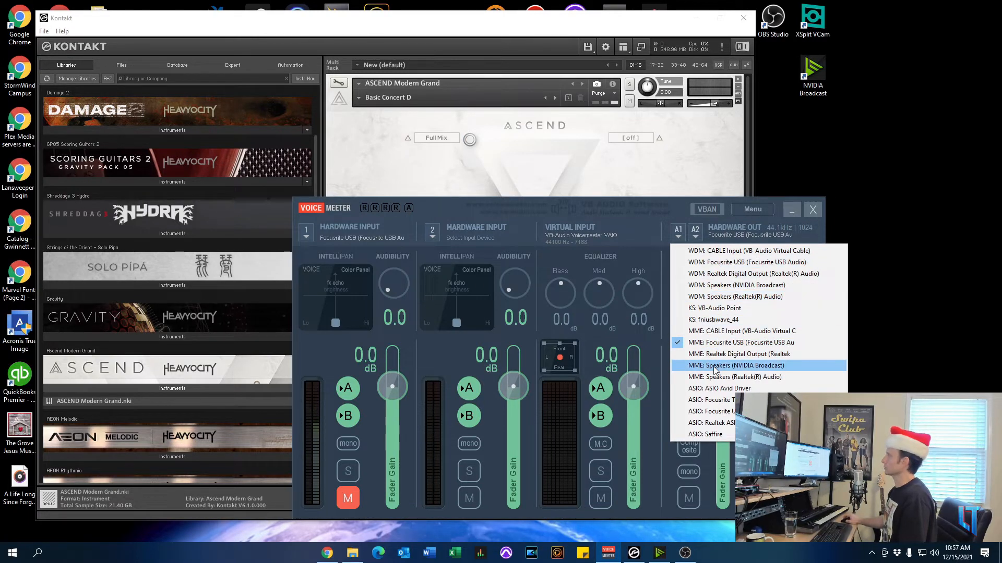
{"action": "mouse_move", "coordinate": [722, 263]}
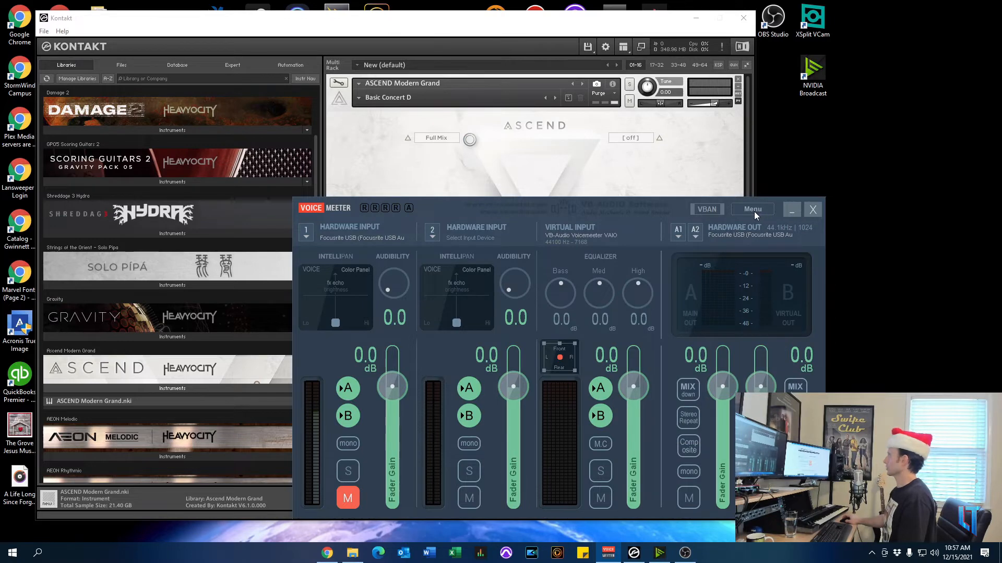
{"action": "left_click", "coordinate": [752, 209]}
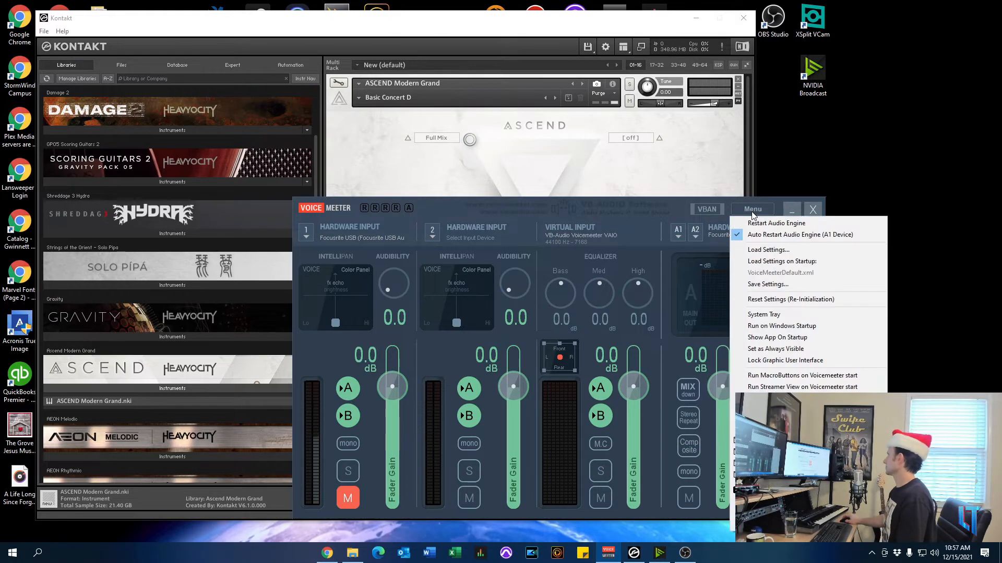
{"action": "mouse_move", "coordinate": [776, 222]}
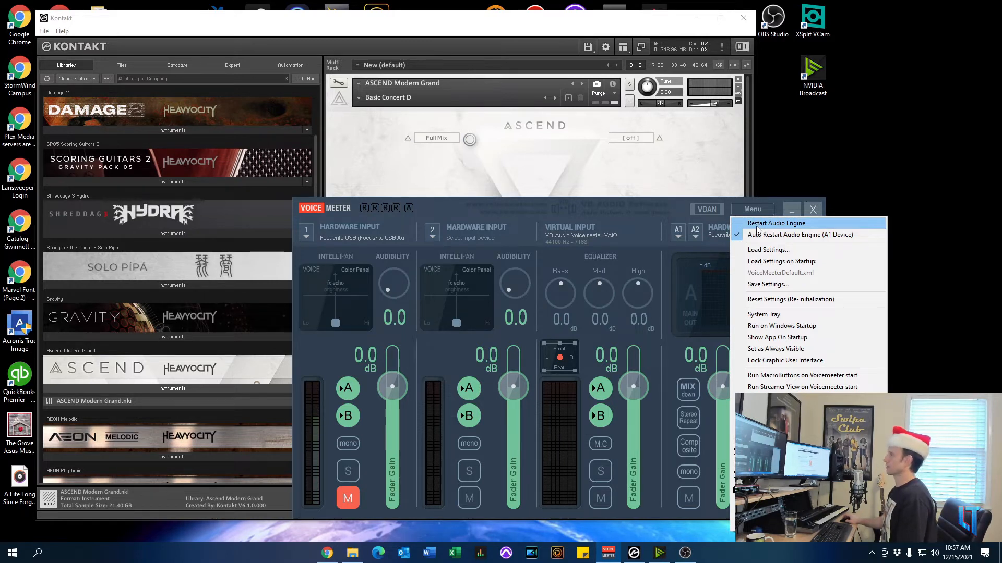
{"action": "mouse_move", "coordinate": [760, 232]}
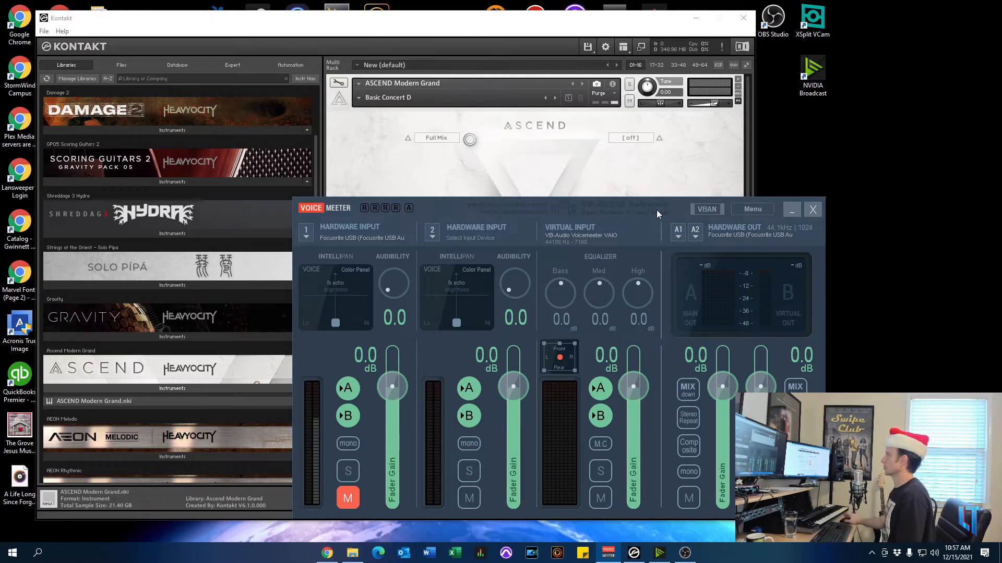
{"action": "mouse_move", "coordinate": [749, 243]}
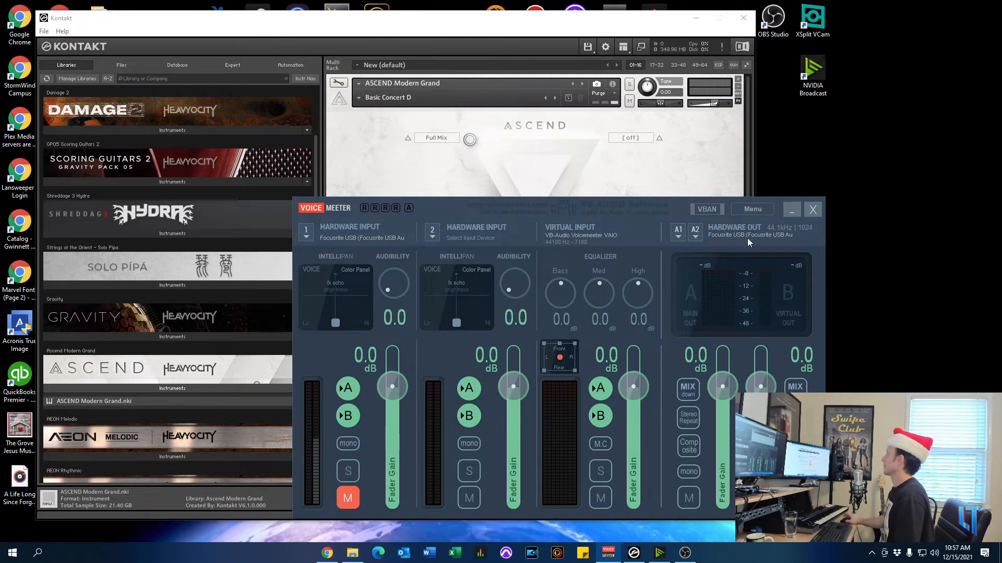
Step: Open VoiceMeeter's System Settings showing buffering, Virtual ASIO type and 44100 Hz sample rate
{"action": "left_click", "coordinate": [751, 209]}
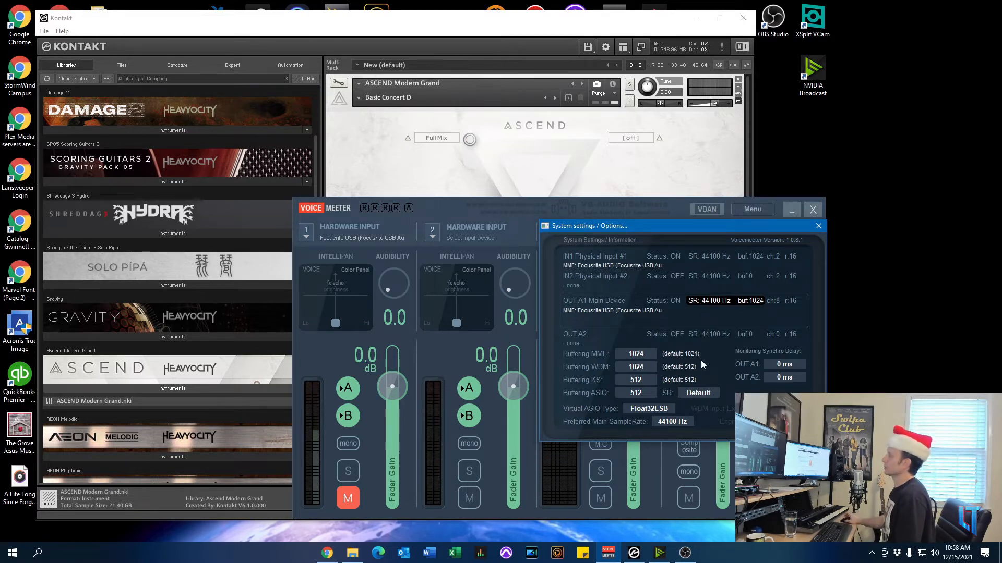
{"action": "mouse_move", "coordinate": [669, 373]}
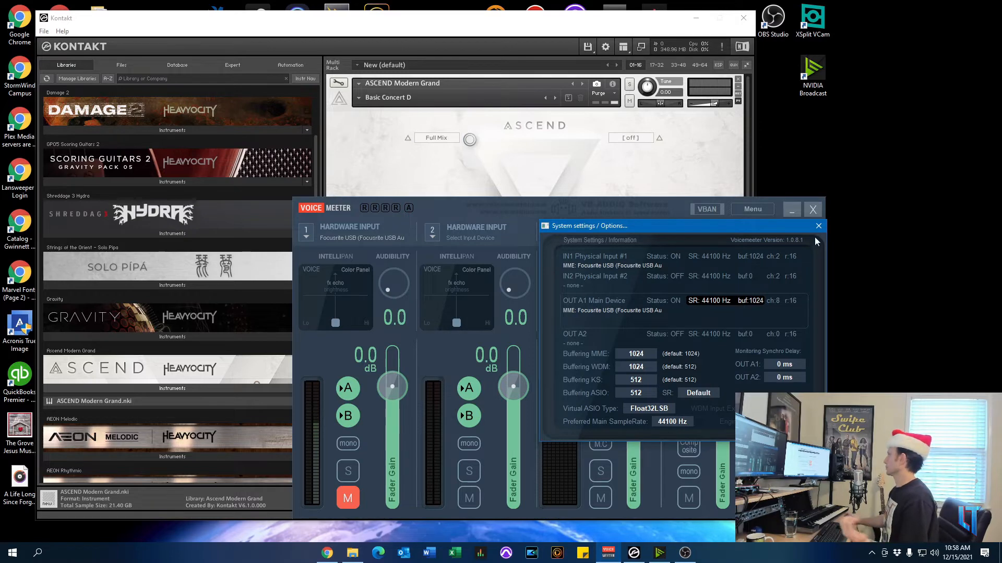
{"action": "mouse_move", "coordinate": [817, 226]}
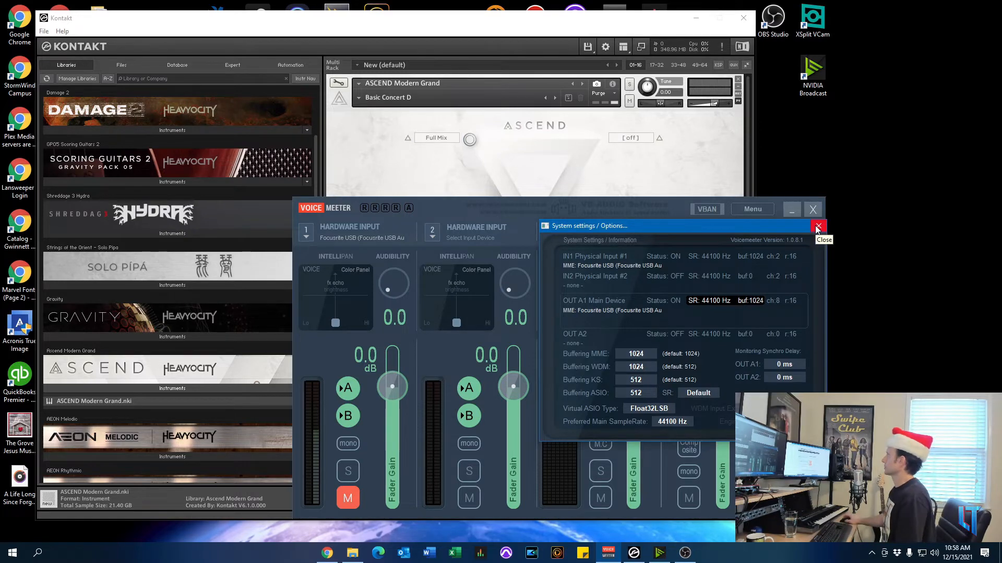
Step: Close the VoiceMeeter System Settings window to return to the mixer strips
{"action": "left_click", "coordinate": [817, 227]}
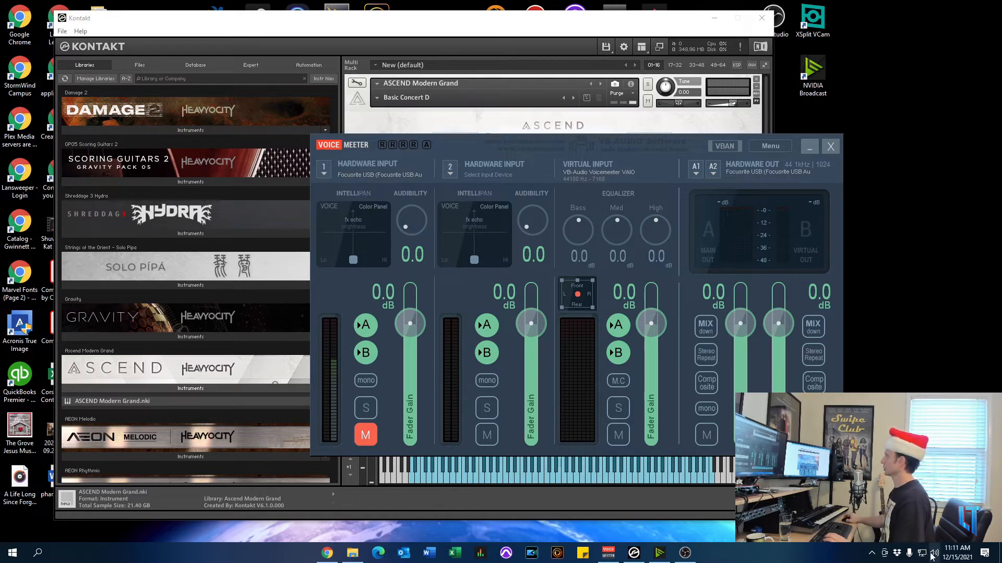
{"action": "mouse_move", "coordinate": [487, 163]}
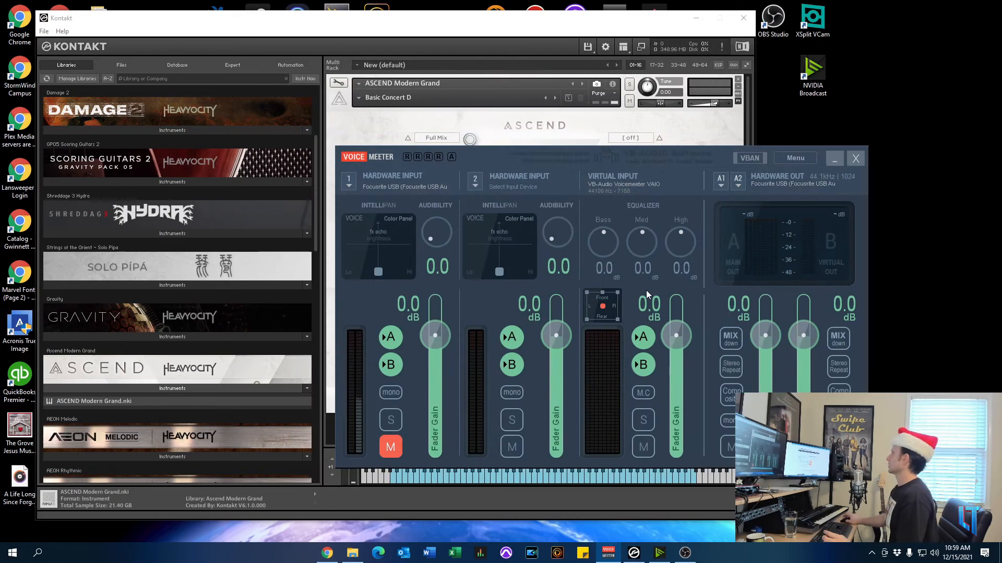
{"action": "mouse_move", "coordinate": [655, 297]}
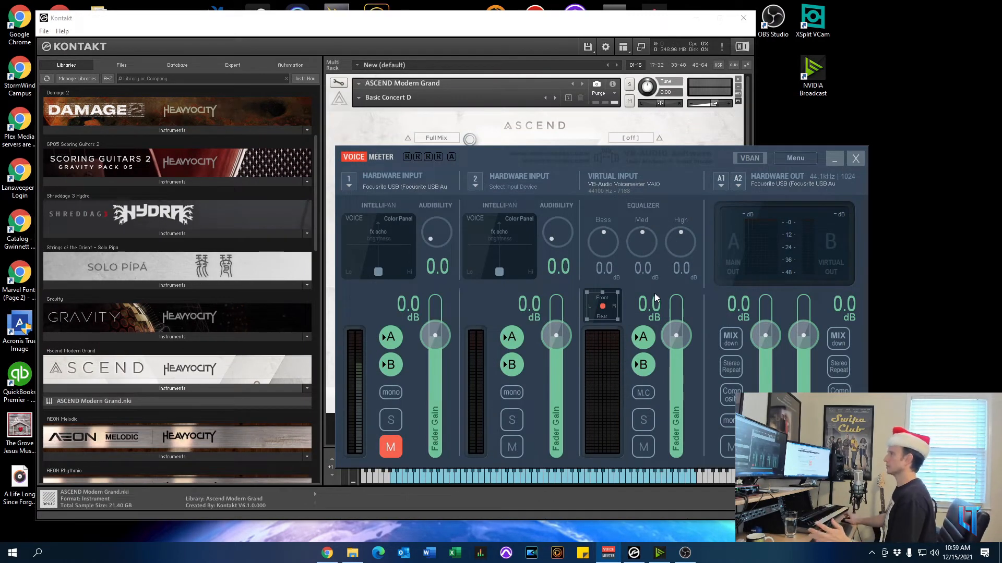
{"action": "mouse_move", "coordinate": [633, 253]}
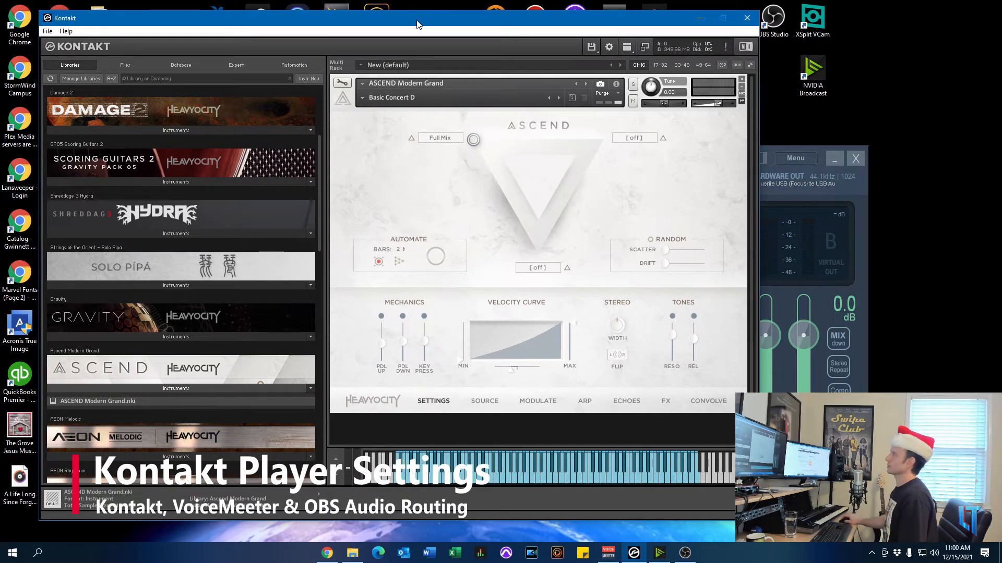
{"action": "mouse_move", "coordinate": [401, 262]}
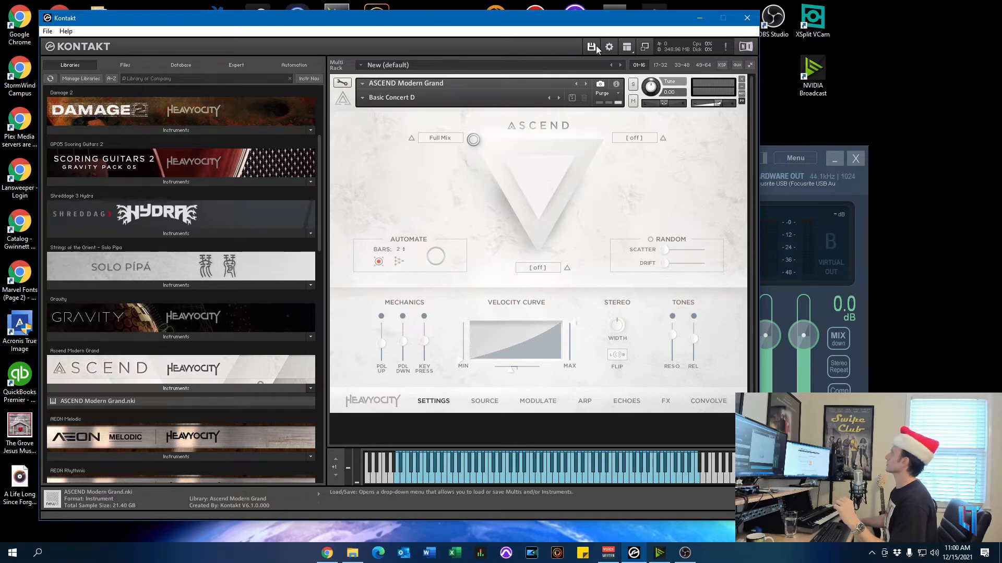
Step: Open Kontakt's audio options showing Voicemeeter Virtual ASIO at 44100 Hz, 1024 latency
{"action": "left_click", "coordinate": [609, 46]}
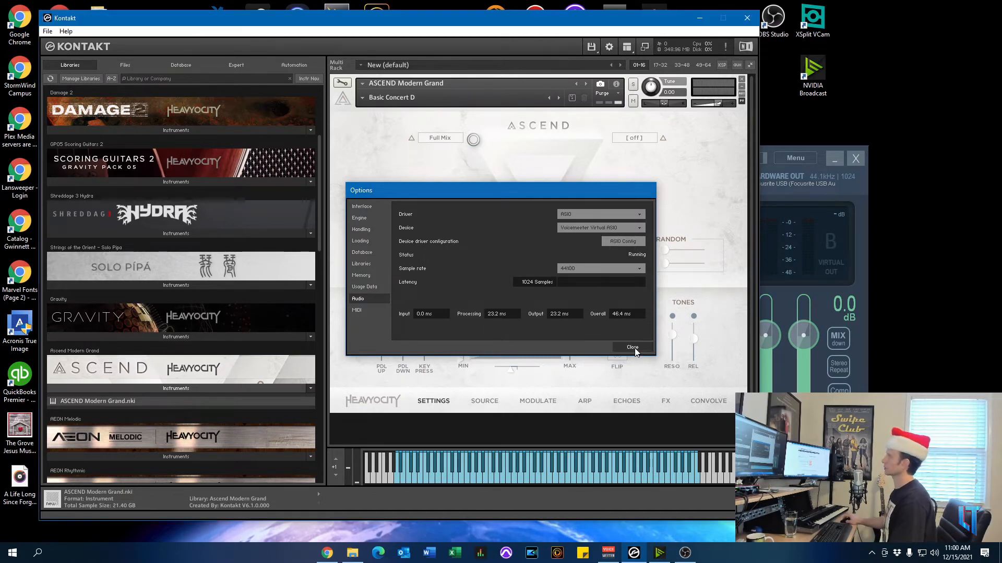
Step: Close Kontakt's Options dialog, leaving the Ascend Modern Grand instrument in view
{"action": "left_click", "coordinate": [631, 348]}
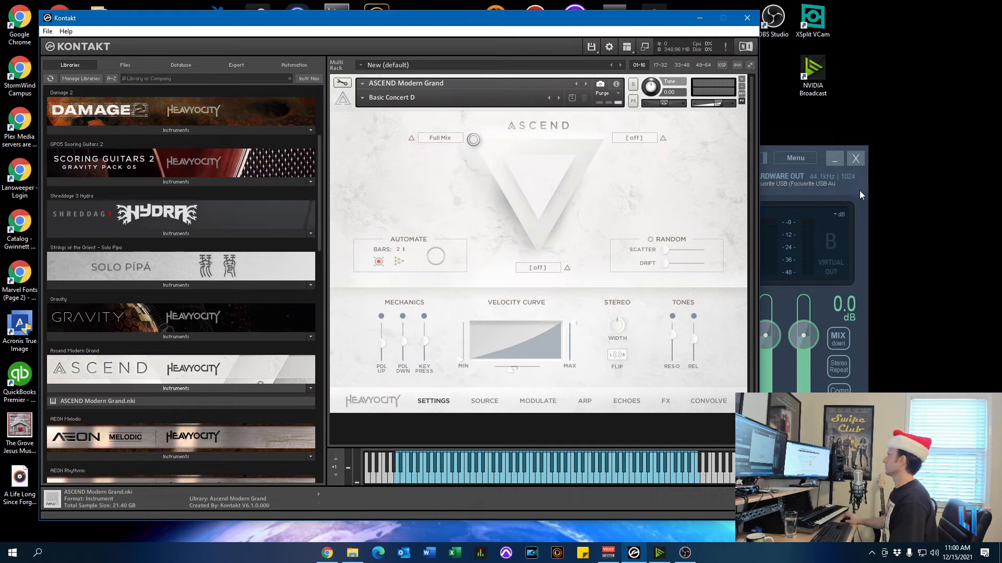
{"action": "mouse_move", "coordinate": [557, 140]}
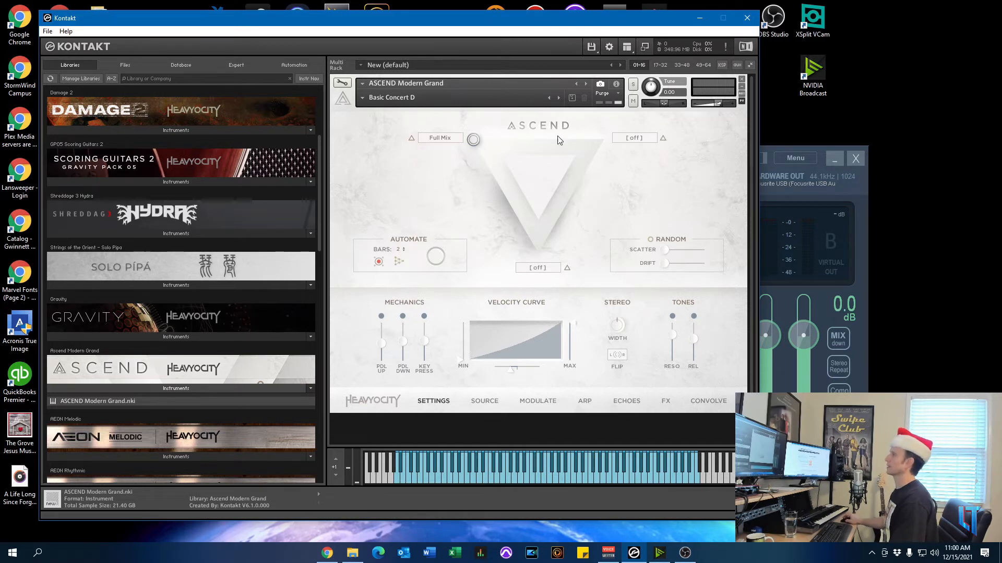
{"action": "mouse_move", "coordinate": [716, 150]}
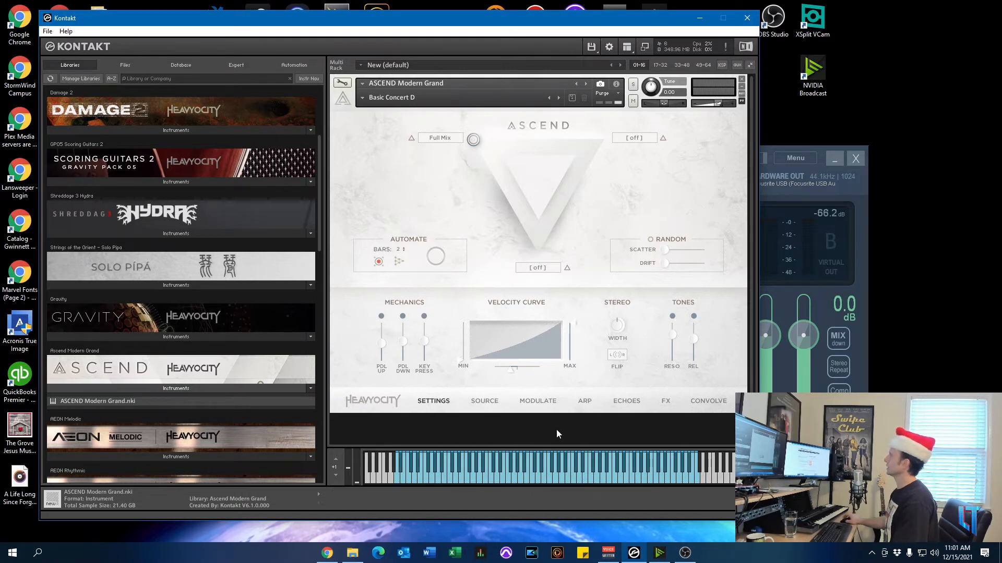
{"action": "mouse_move", "coordinate": [711, 86]}
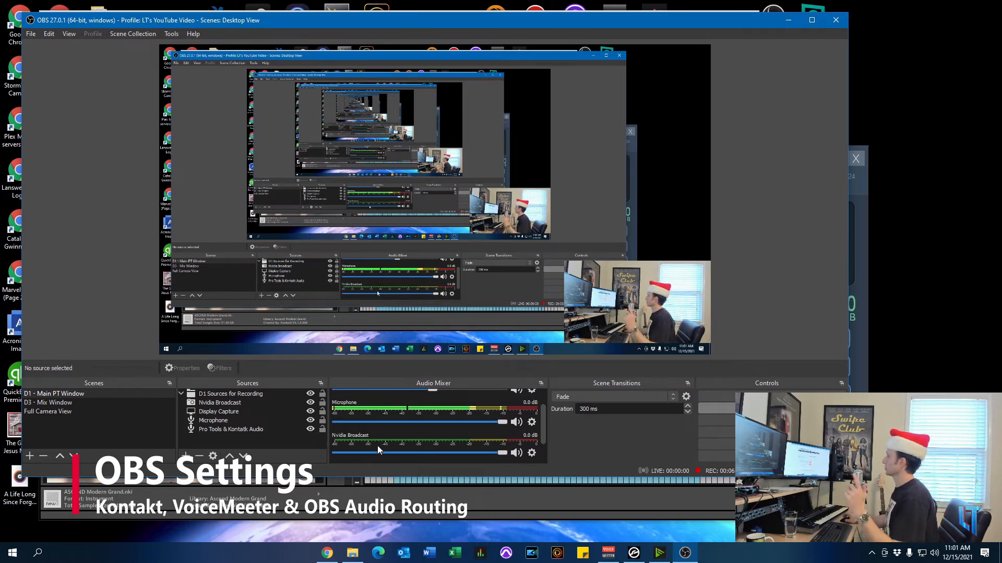
{"action": "mouse_move", "coordinate": [185, 456]}
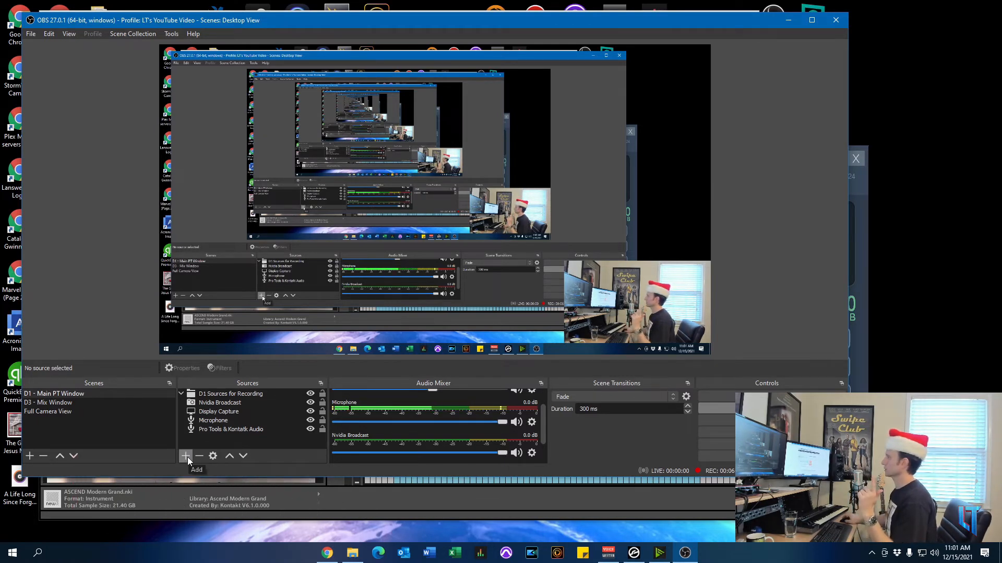
{"action": "left_click", "coordinate": [186, 455]}
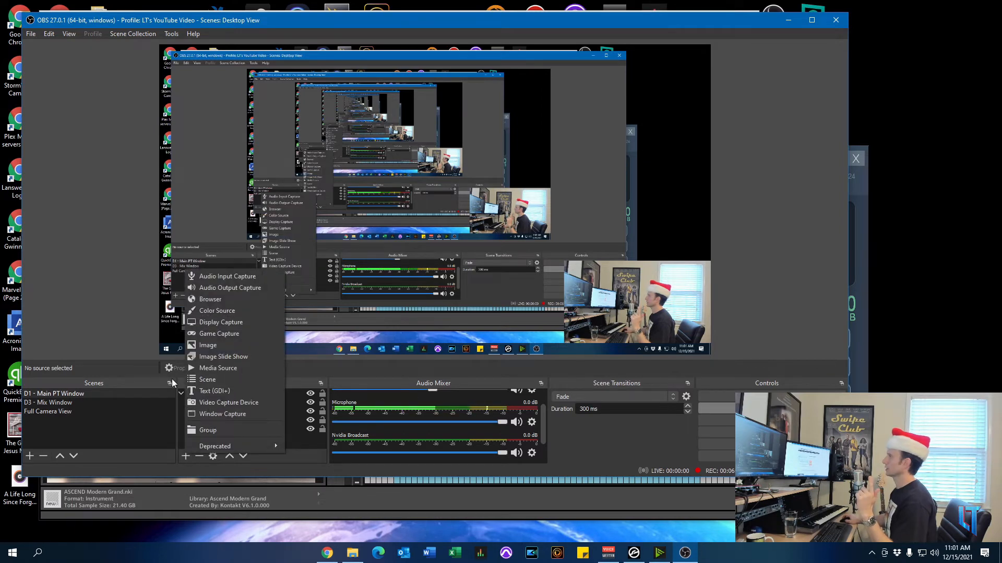
{"action": "mouse_move", "coordinate": [227, 276]}
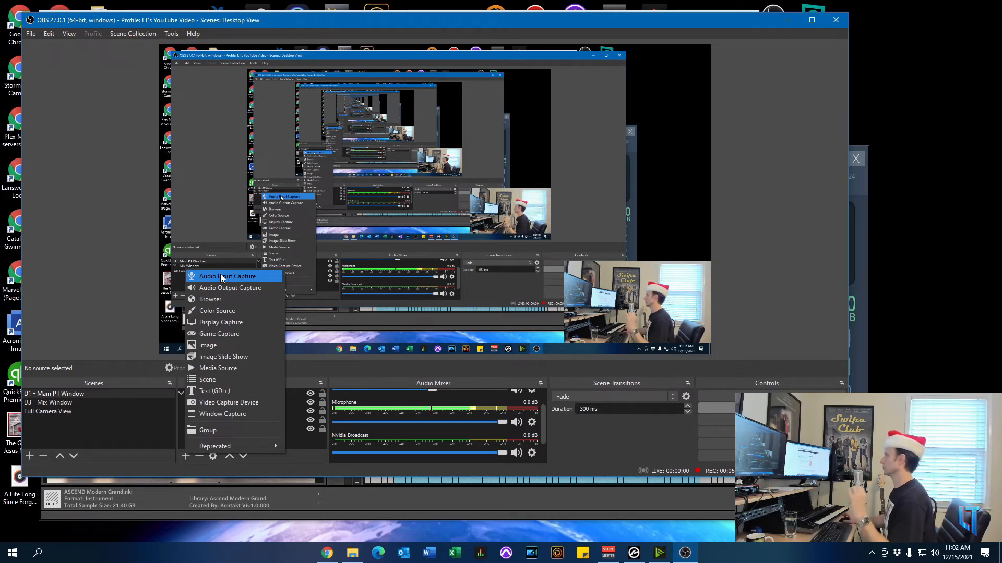
{"action": "left_click", "coordinate": [228, 276]}
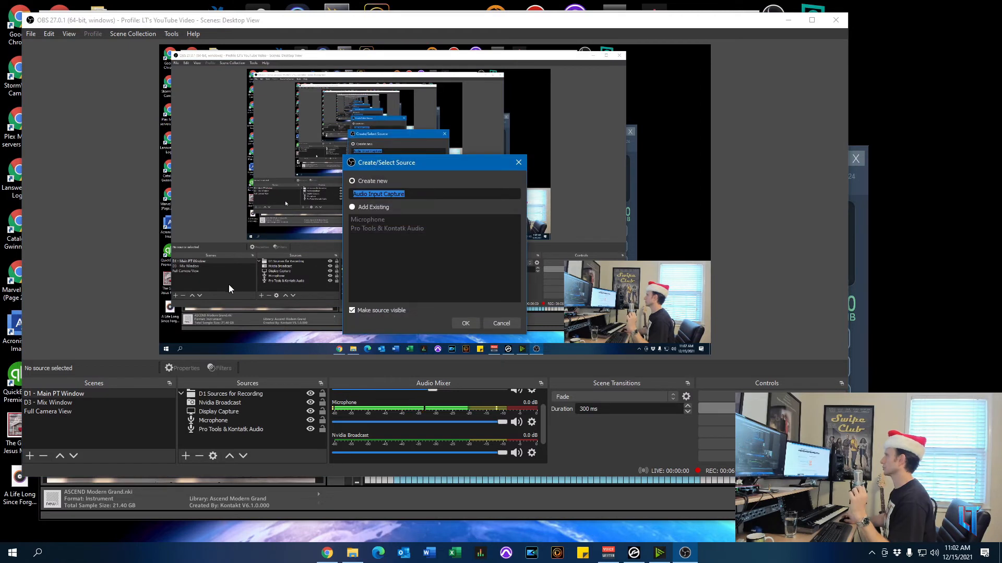
{"action": "mouse_move", "coordinate": [383, 299]}
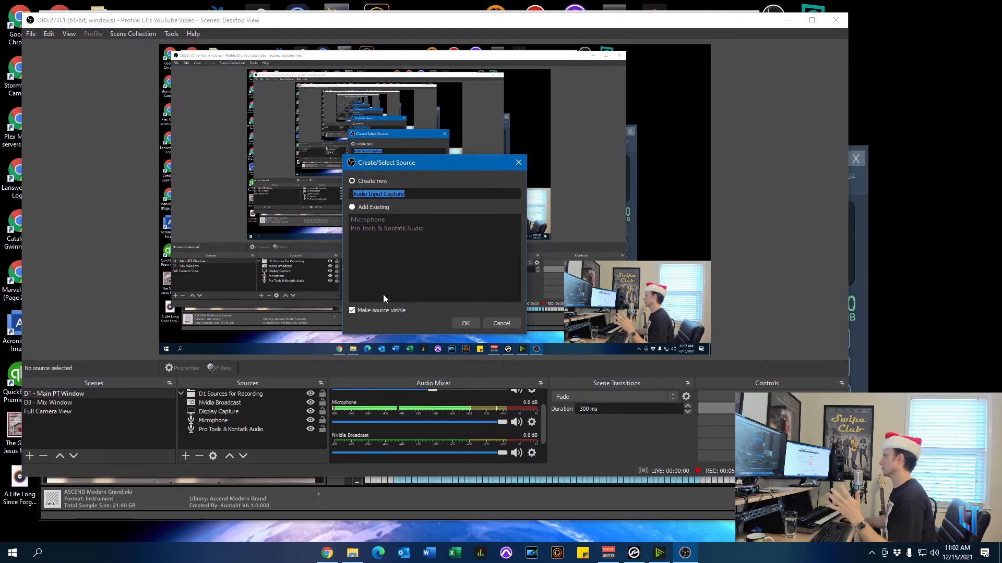
{"action": "mouse_move", "coordinate": [402, 216]}
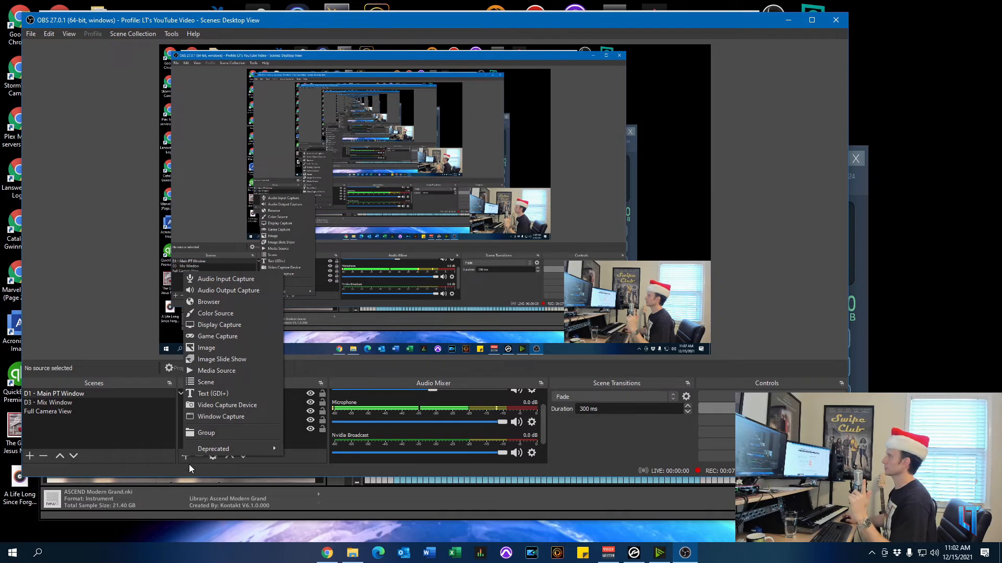
{"action": "left_click", "coordinate": [225, 278]}
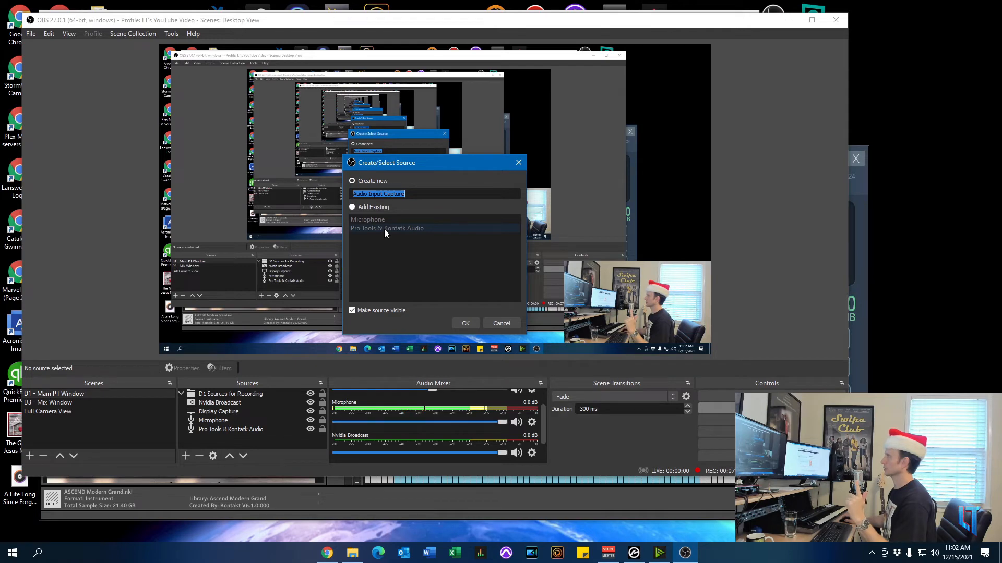
{"action": "left_click", "coordinate": [501, 323]}
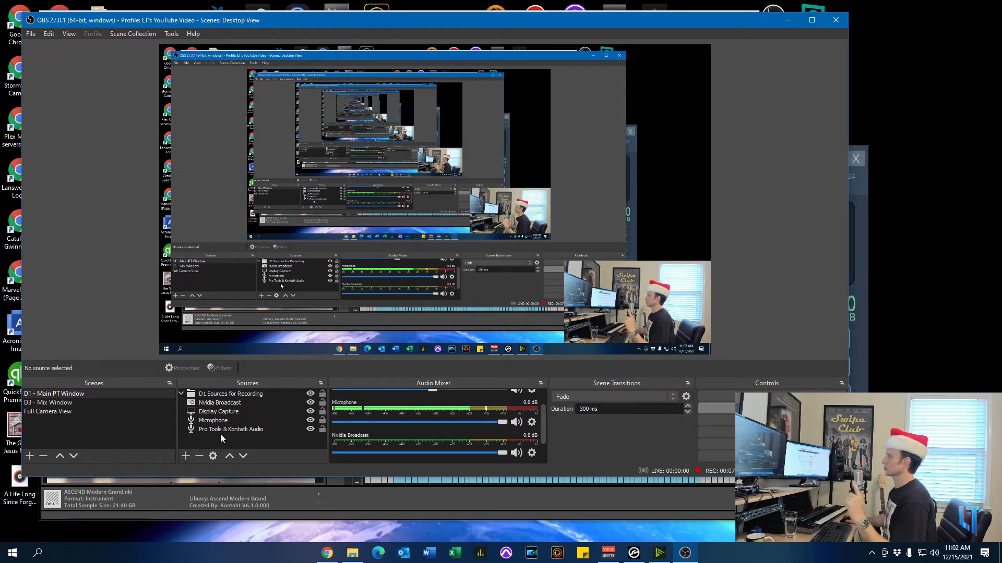
Step: Set the Pro Tools & Kontakt Audio source device to VoiceMeeter Output and confirm
{"action": "double_click", "coordinate": [231, 428]}
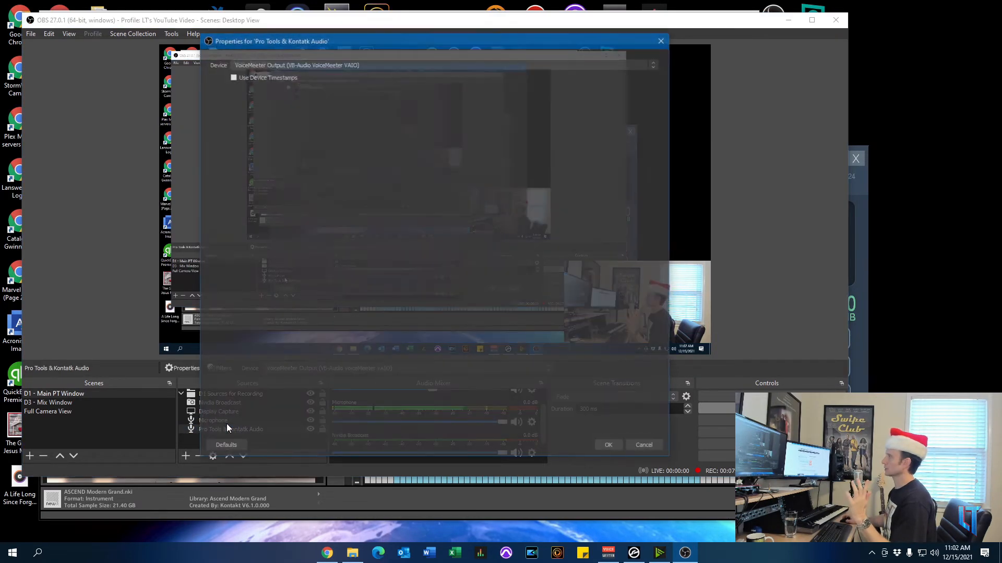
{"action": "left_click", "coordinate": [654, 63]}
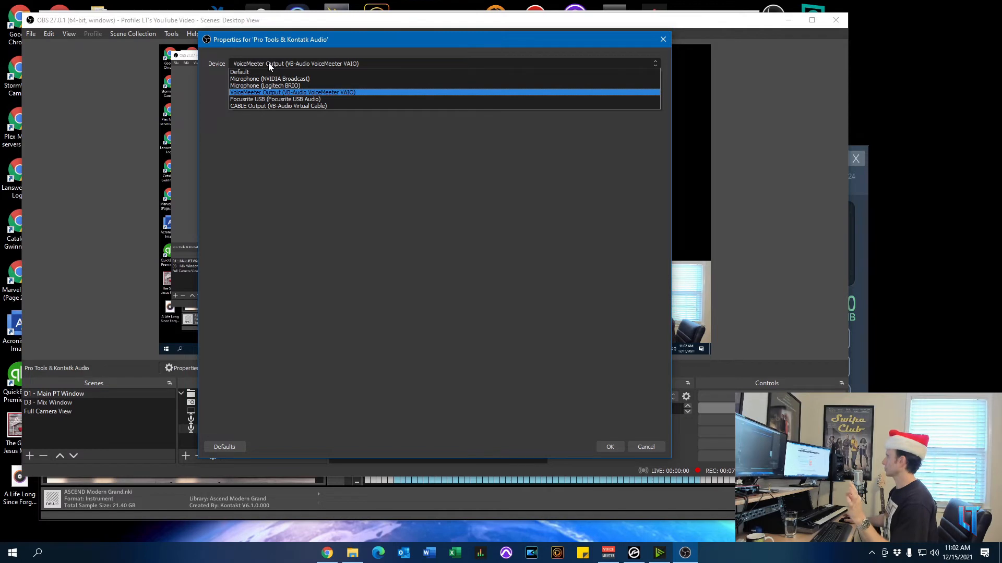
{"action": "left_click", "coordinate": [293, 91]}
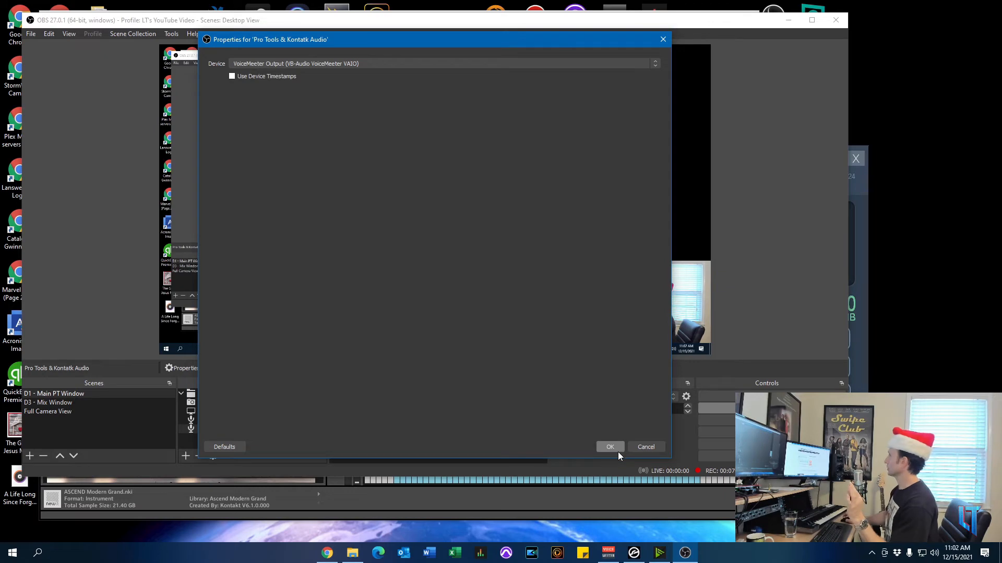
{"action": "left_click", "coordinate": [608, 446]}
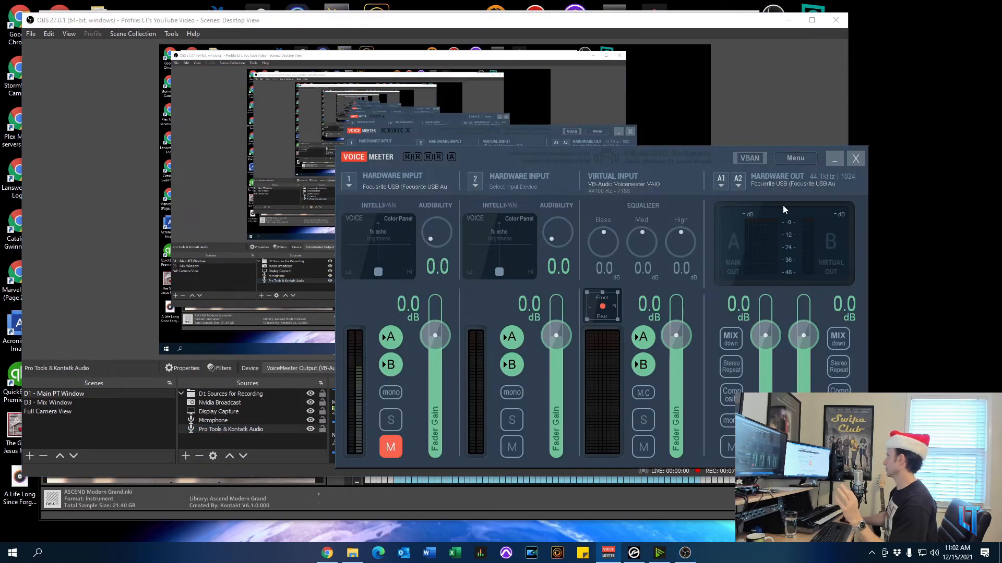
{"action": "mouse_move", "coordinate": [746, 235]}
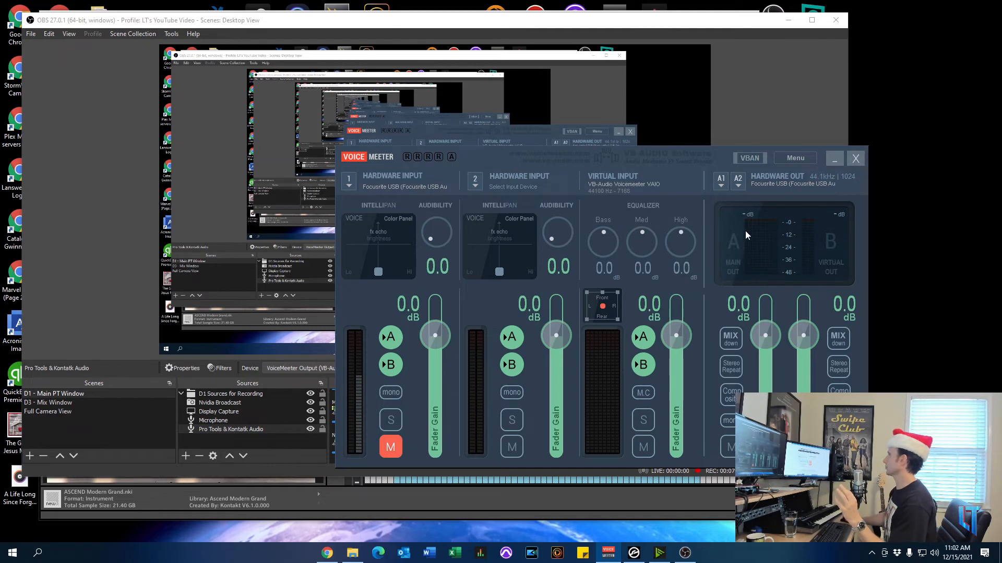
{"action": "mouse_move", "coordinate": [344, 464]}
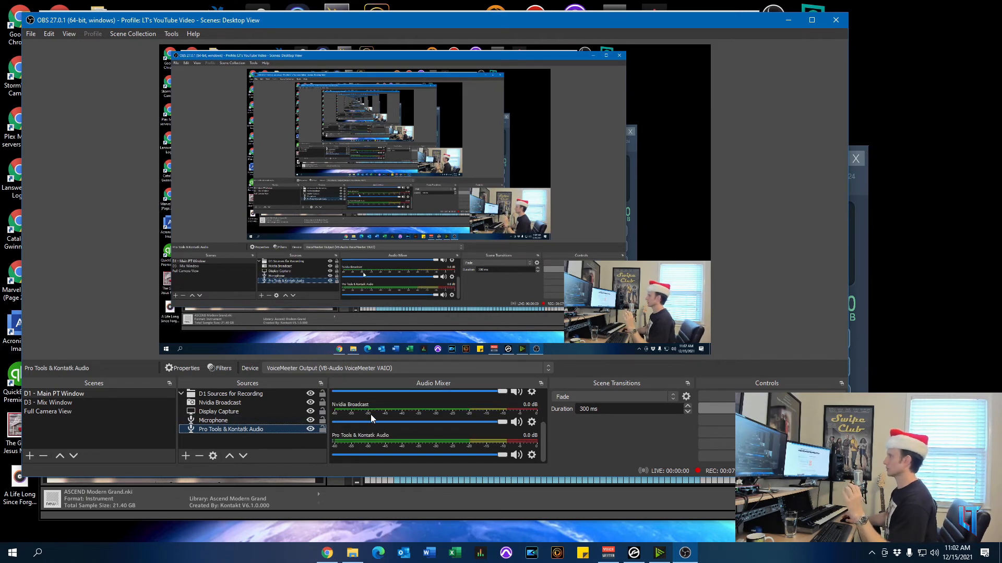
{"action": "mouse_move", "coordinate": [348, 441]}
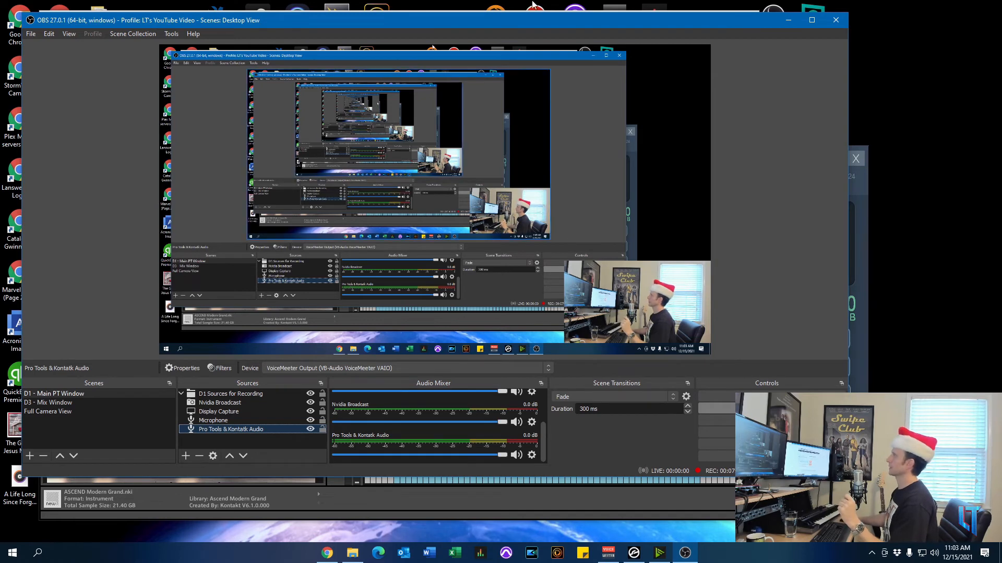
{"action": "mouse_move", "coordinate": [731, 24]}
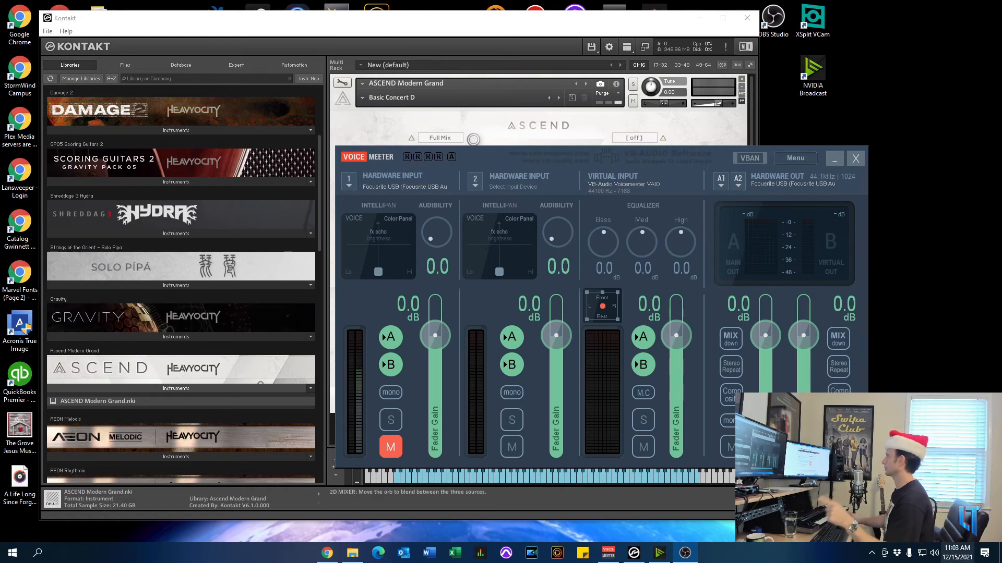
{"action": "mouse_move", "coordinate": [333, 20]}
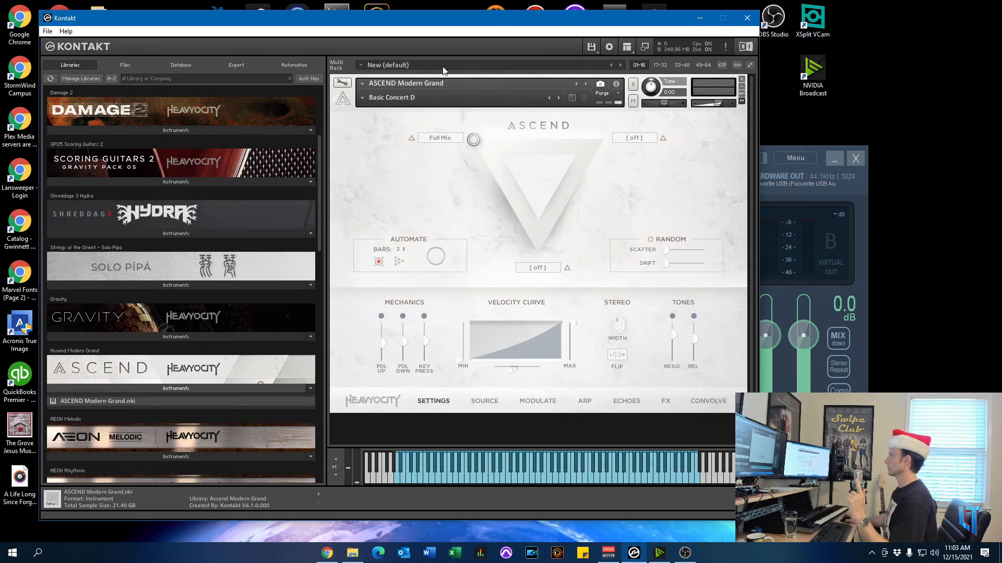
{"action": "mouse_move", "coordinate": [610, 111]}
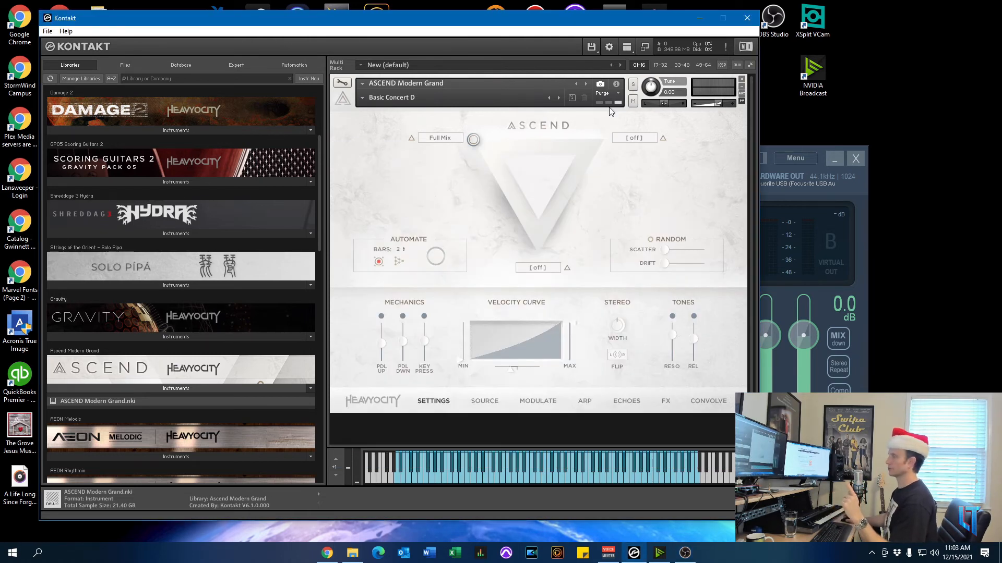